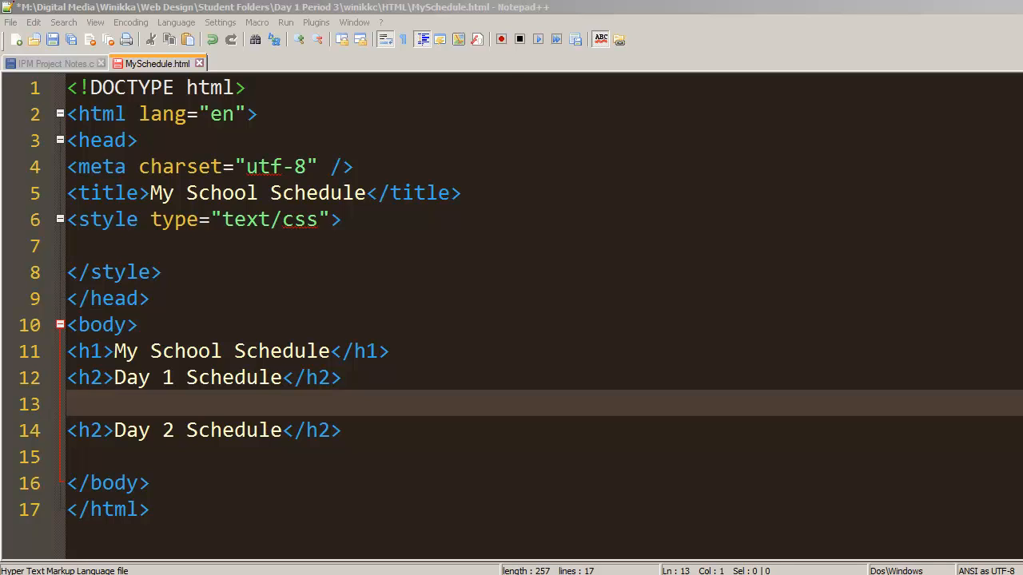
pyautogui.moveTo(266, 402)
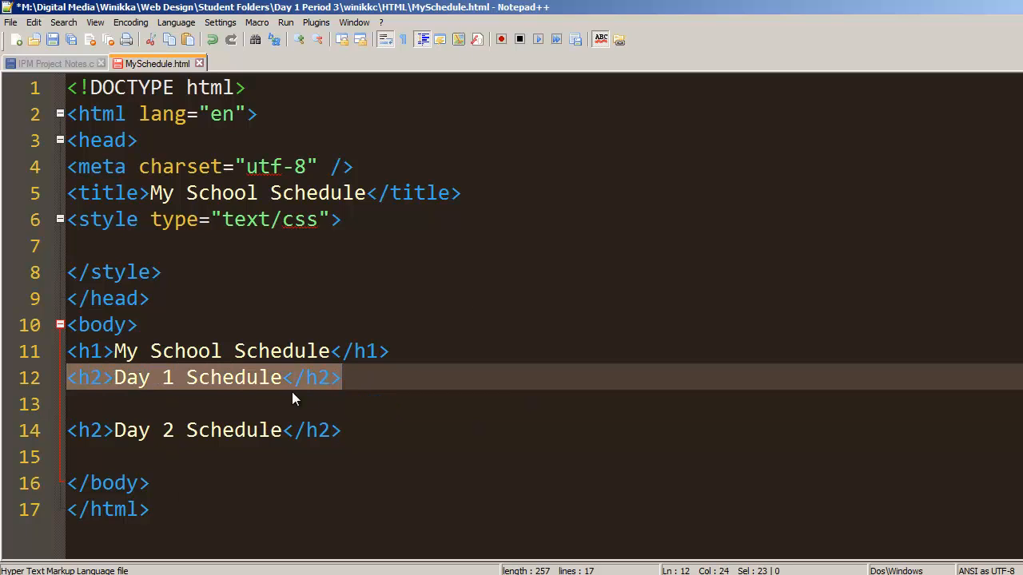
# Step: Browse the Pac-12 schedule page, switch to the TV Listings tab, and close the Pac-12 tab
pyautogui.click(358, 403)
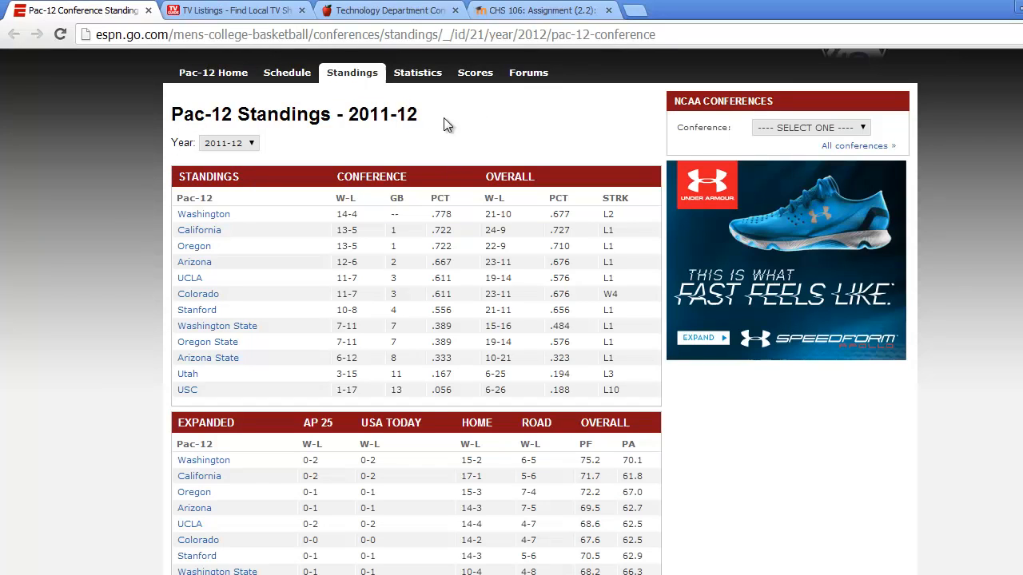
pyautogui.moveTo(287, 73)
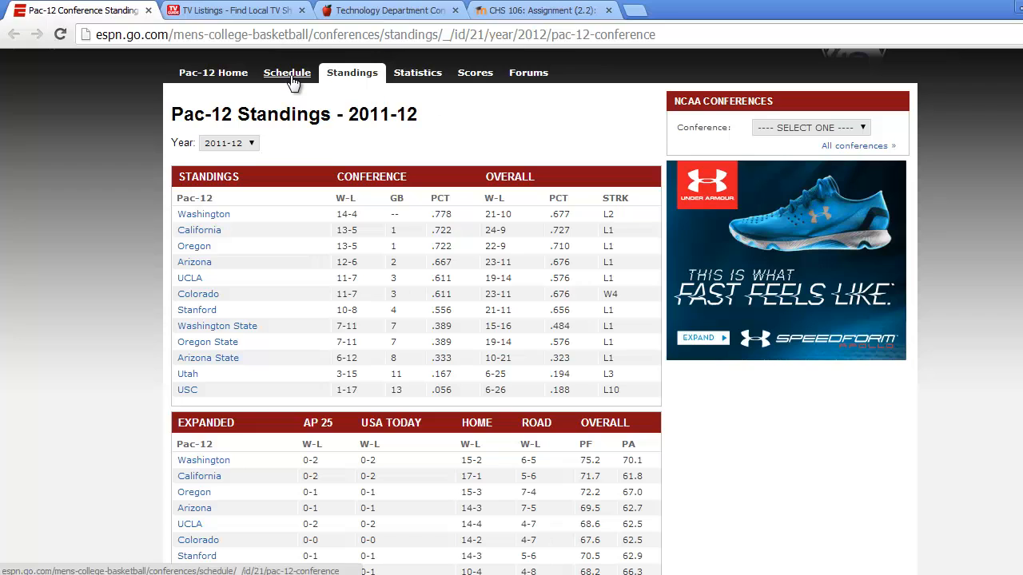
pyautogui.click(287, 73)
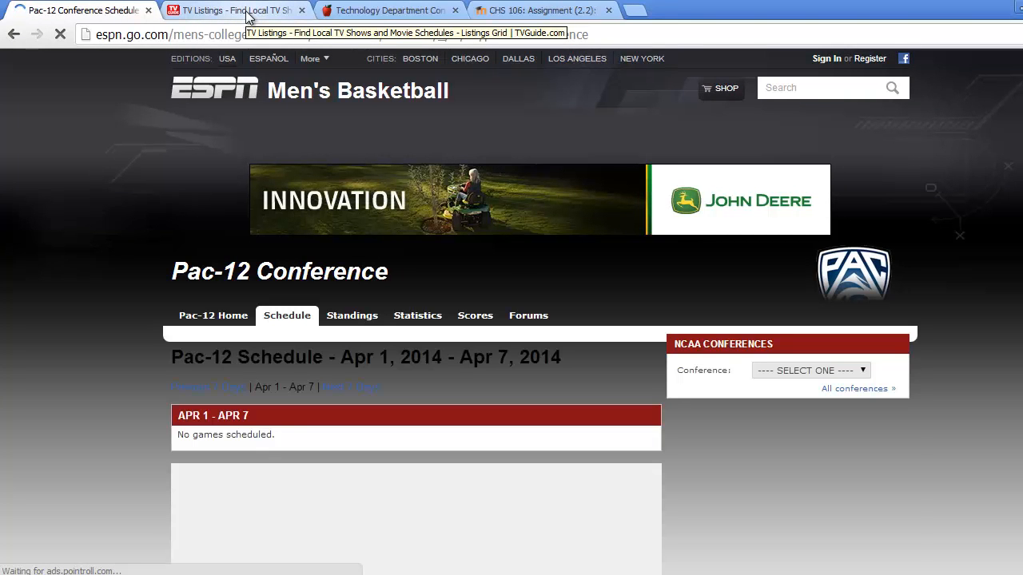
pyautogui.scroll(-3)
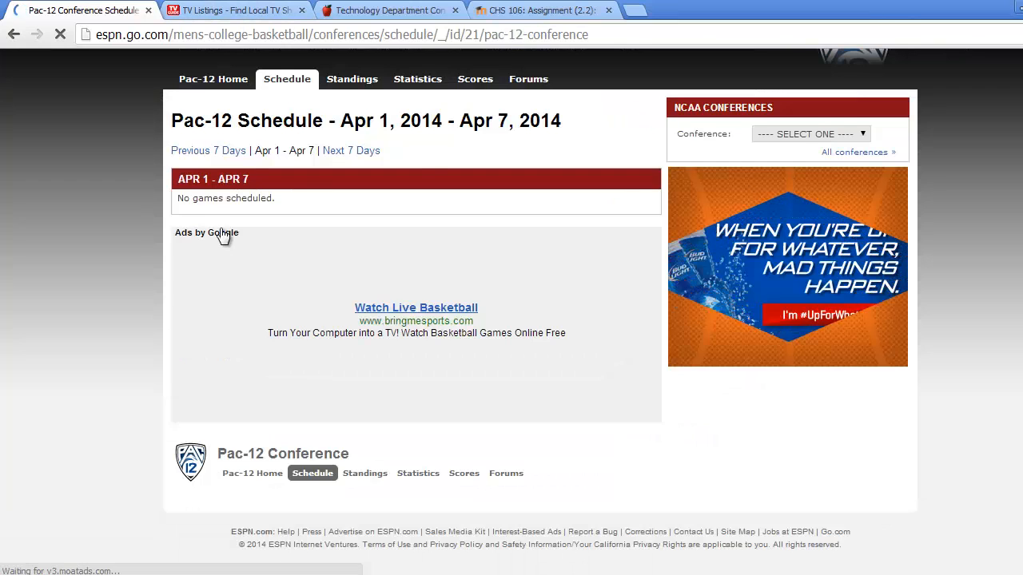
pyautogui.click(231, 10)
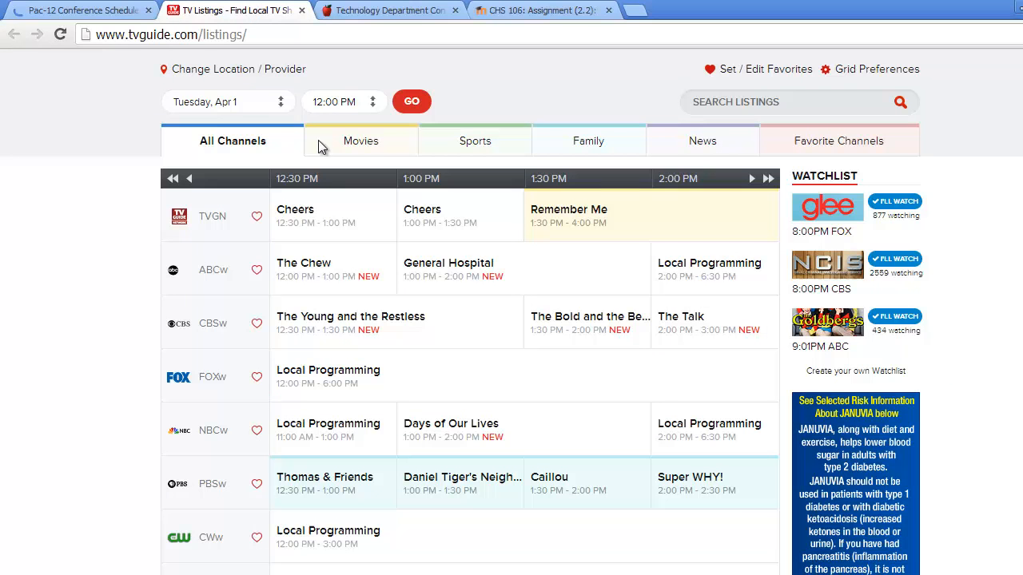
pyautogui.moveTo(512, 366)
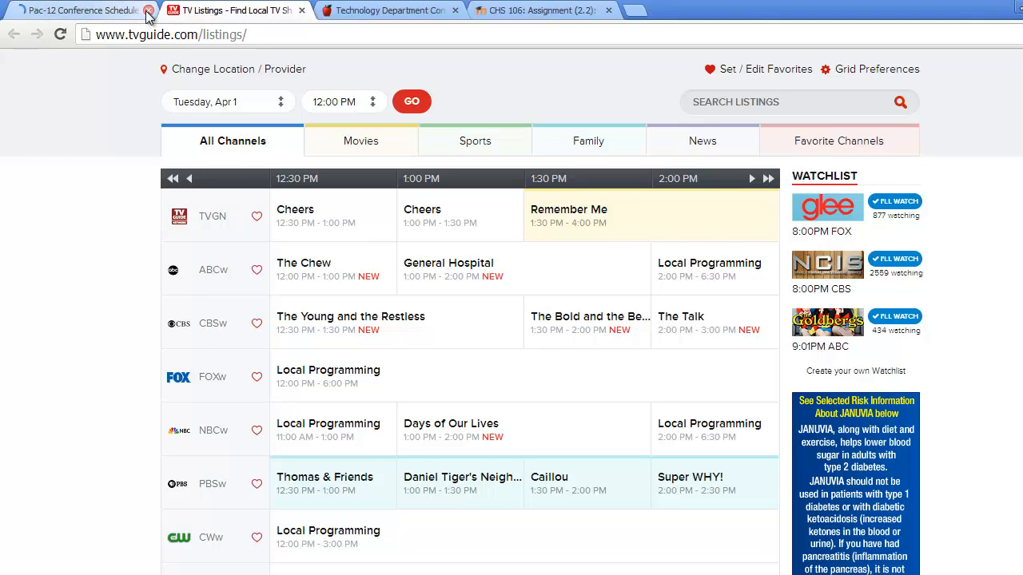
pyautogui.click(148, 10)
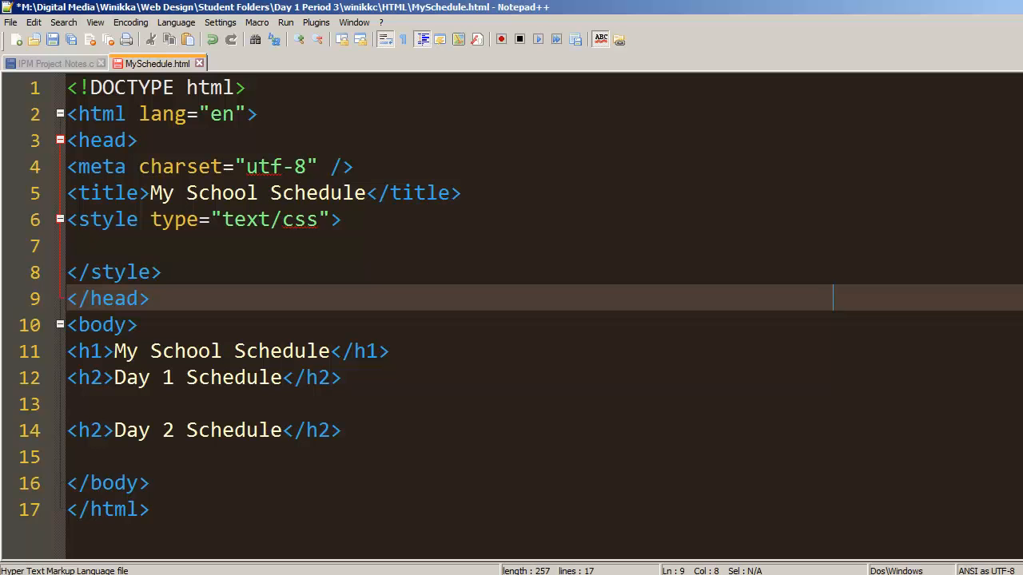
# Step: Insert an empty <table></table> on line 13 and a blank line before the Day 2 heading
pyautogui.click(130, 405)
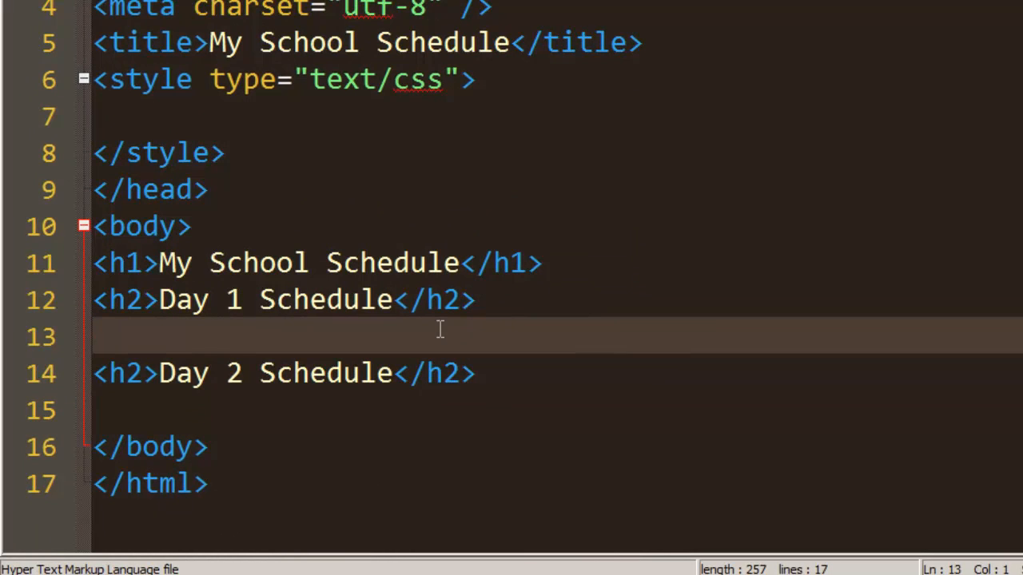
pyautogui.write('<table>')
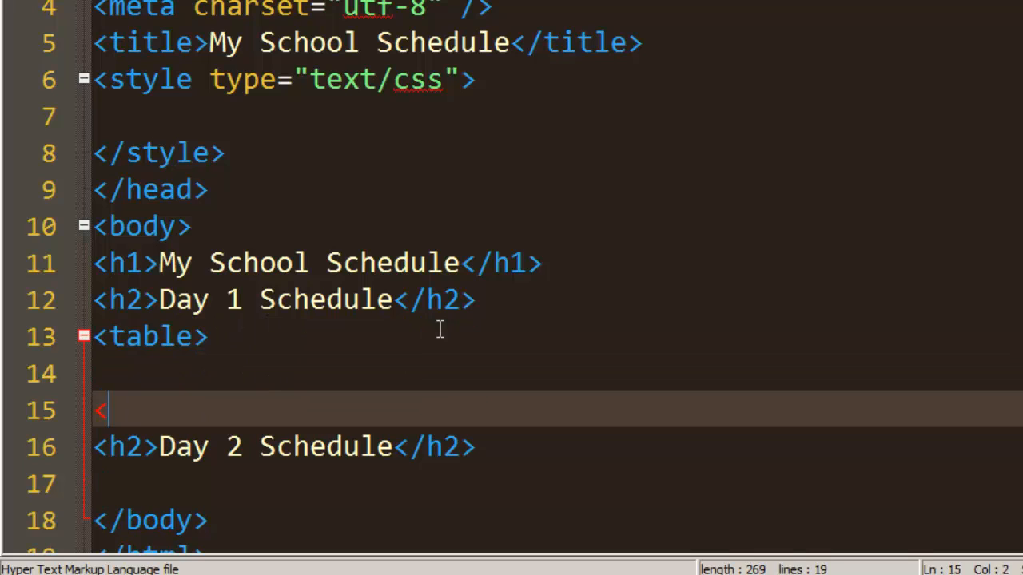
pyautogui.write('/table>')
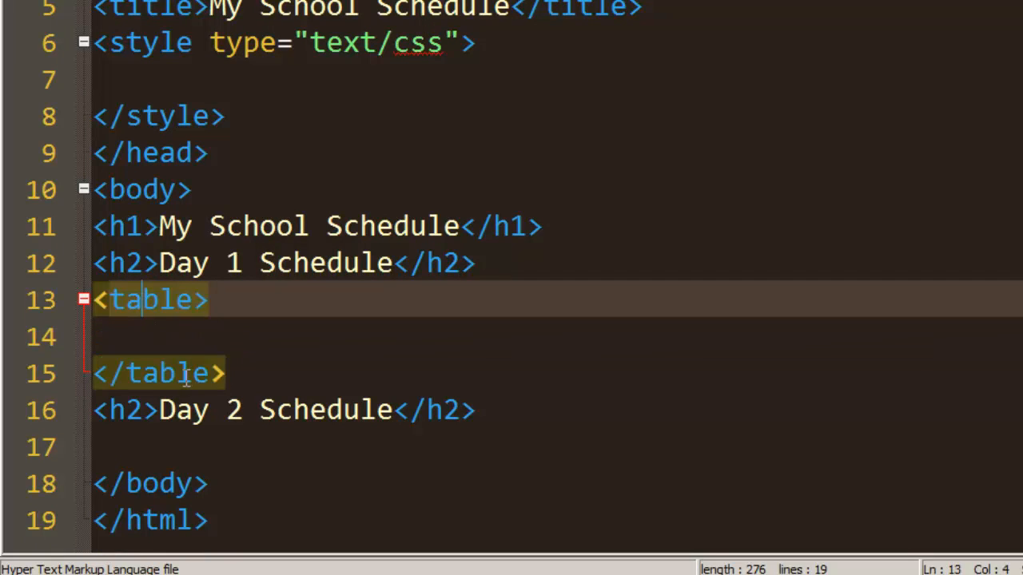
pyautogui.click(104, 336)
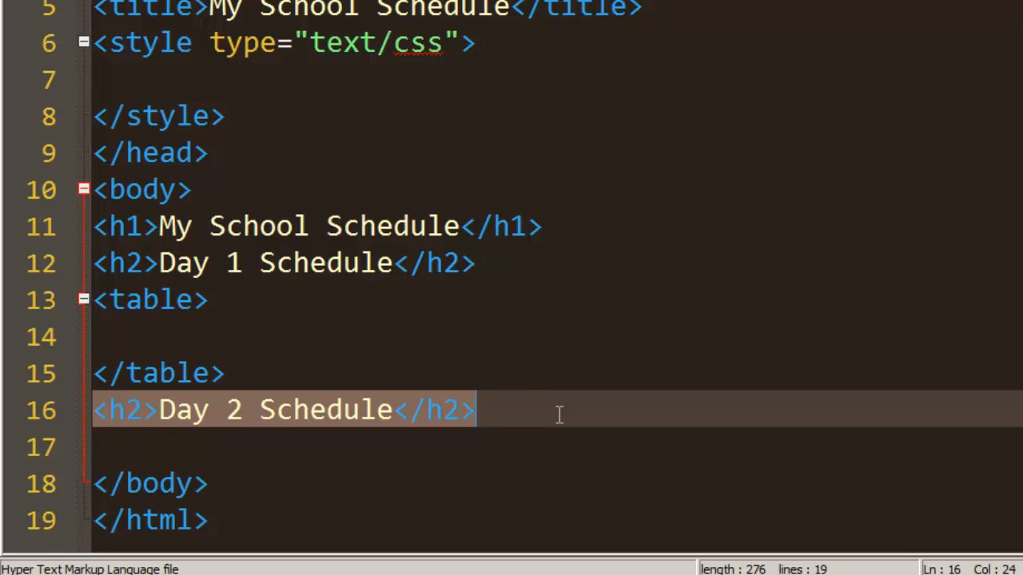
pyautogui.moveTo(262, 371)
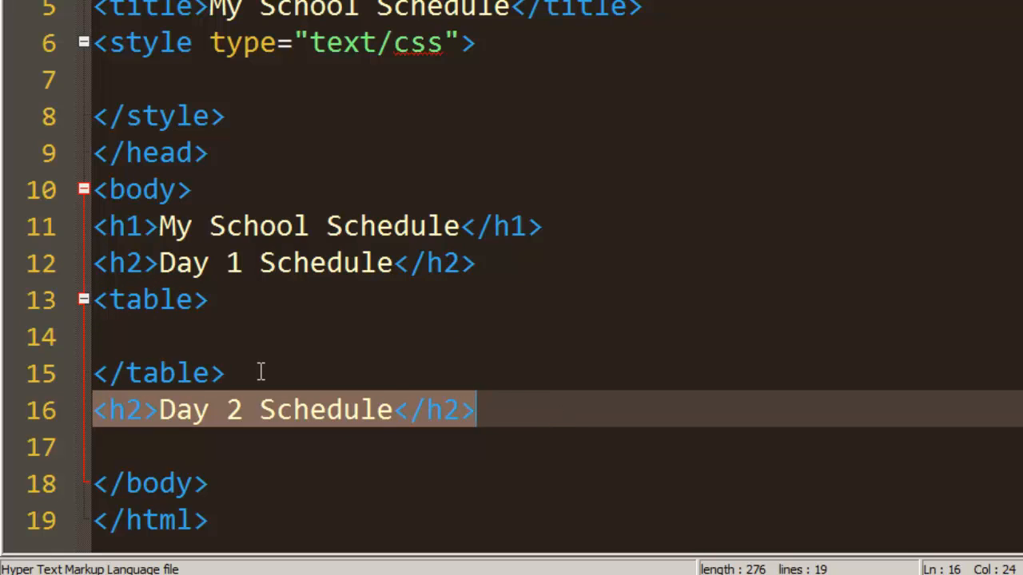
pyautogui.press('Enter')
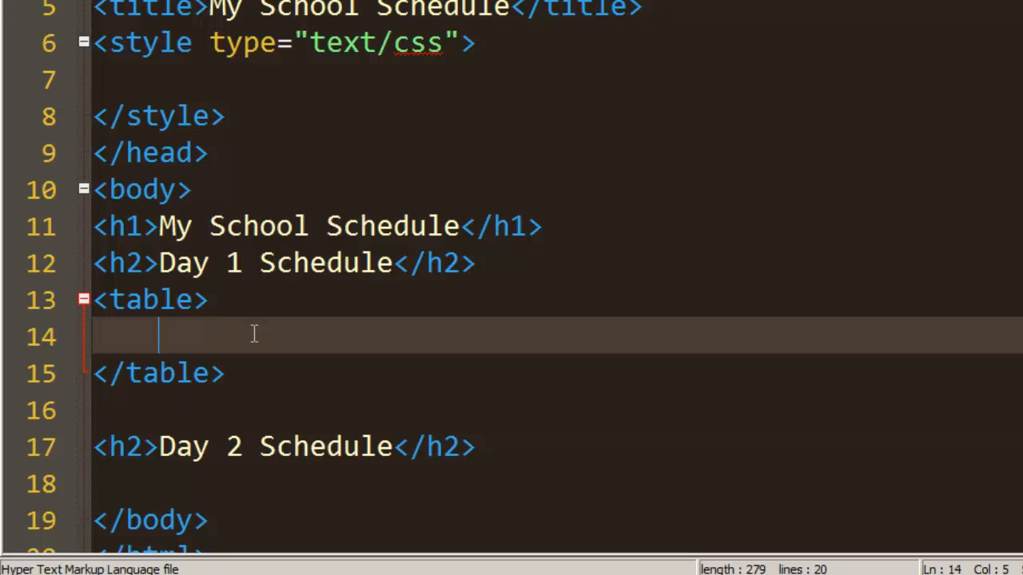
# Step: Add an empty <tr></tr> row inside the table with a new line inside it
pyautogui.write('<tr>')
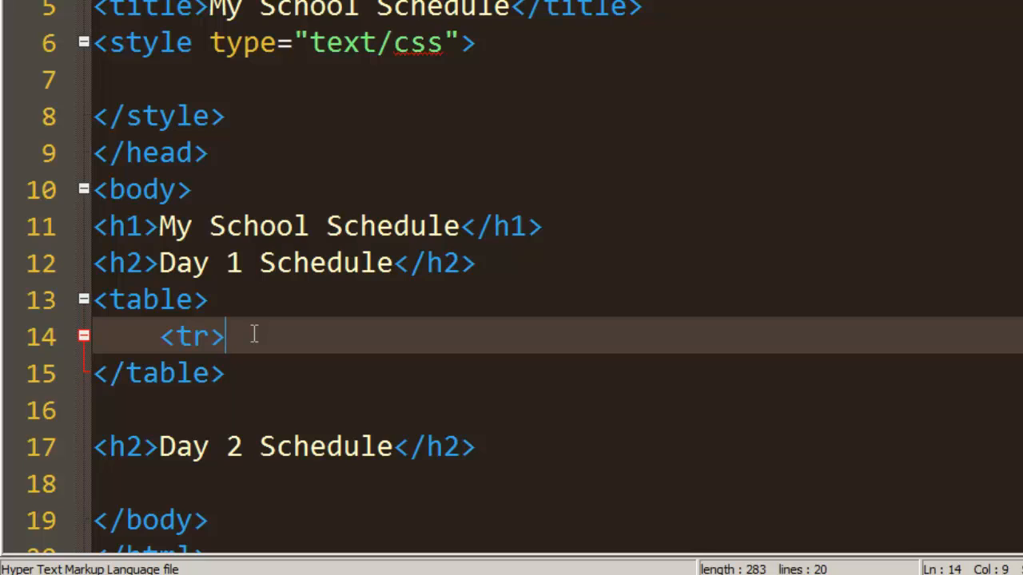
pyautogui.write('</')
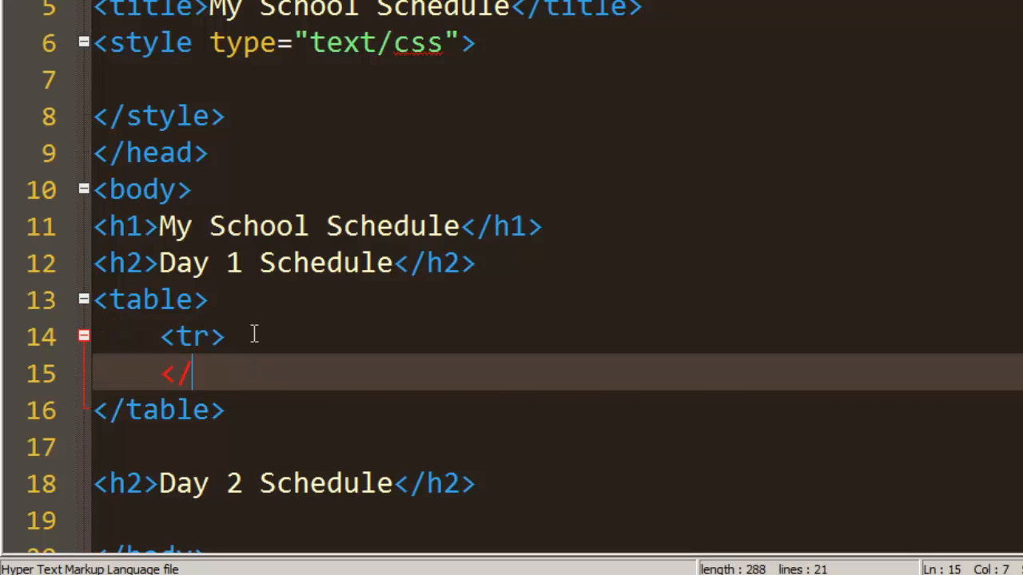
pyautogui.write('tr>')
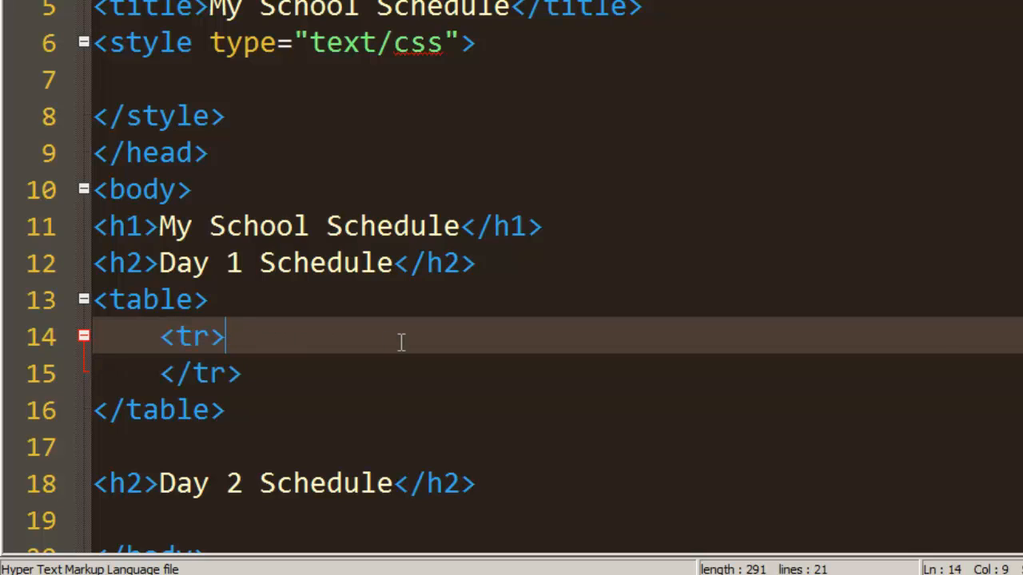
pyautogui.press('Return')
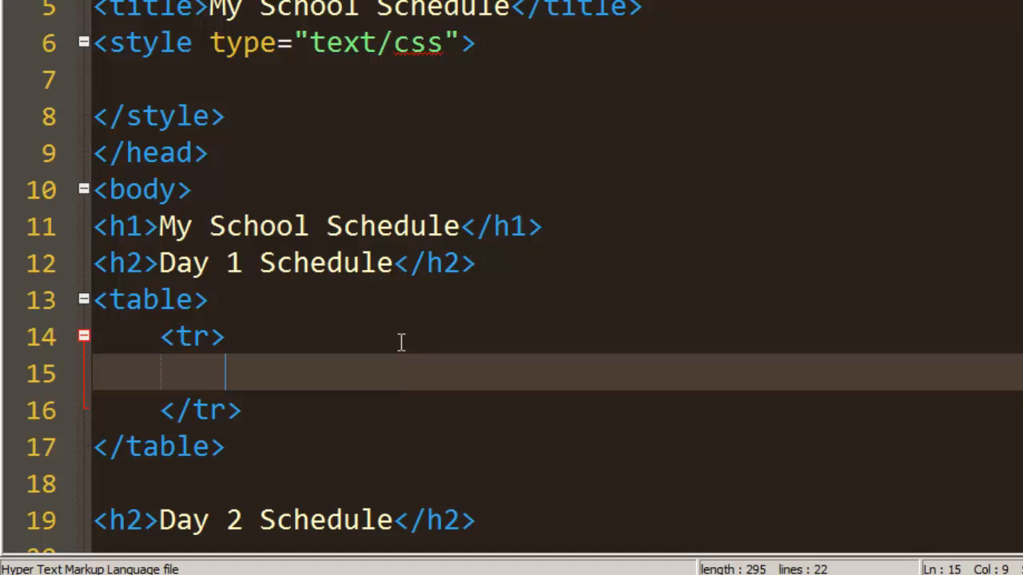
# Step: Type the header cells Period, Course, Instructor and Room # as <th> elements
pyautogui.write('<th')
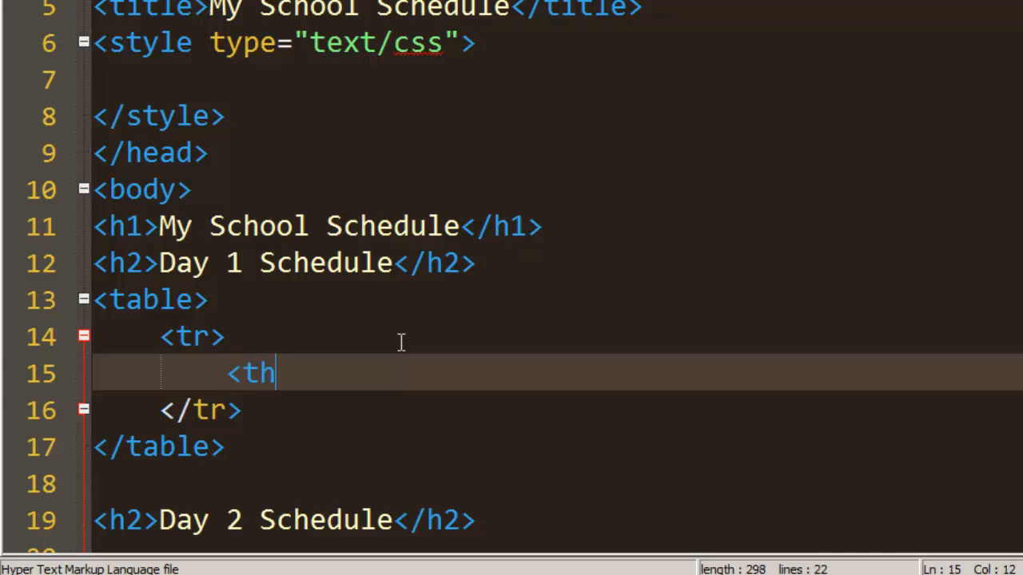
pyautogui.write('>')
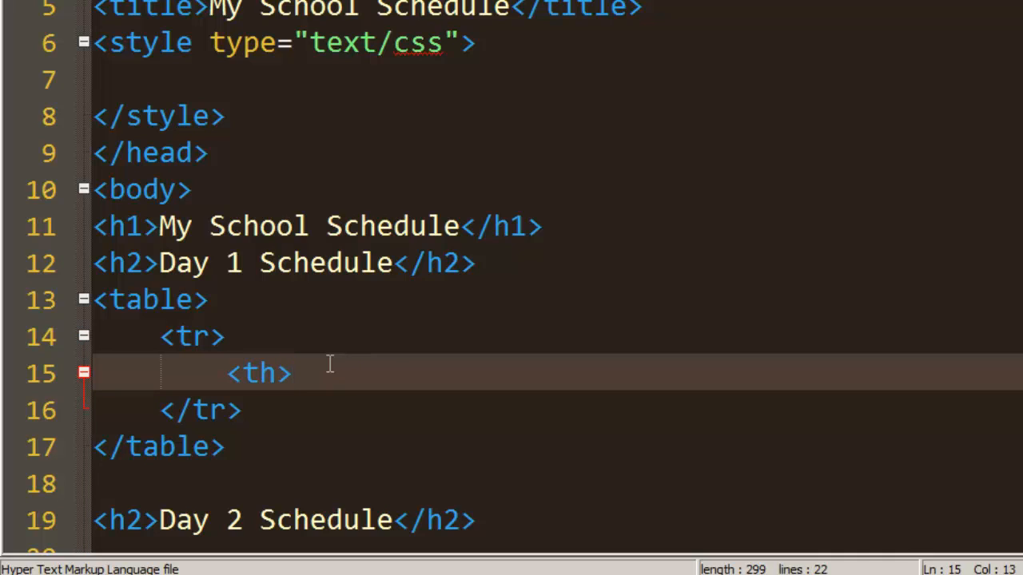
pyautogui.write('Period')
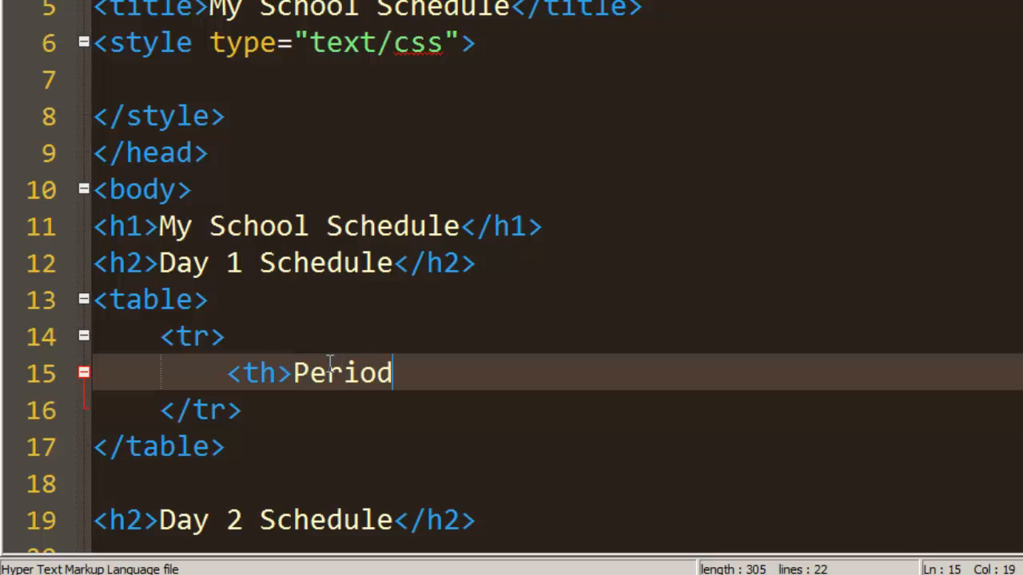
pyautogui.write('</th>')
pyautogui.write('<th')
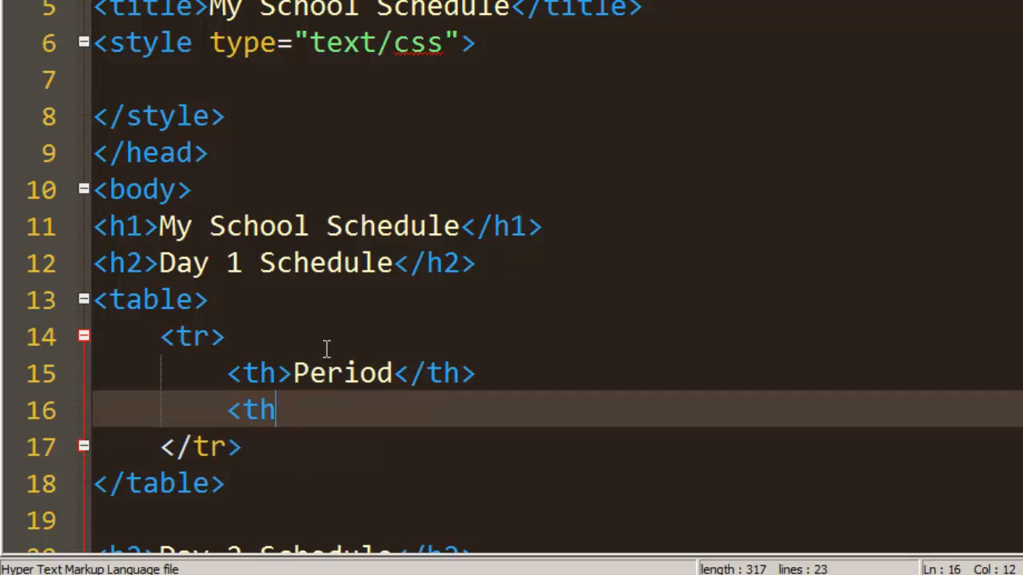
pyautogui.write('>C')
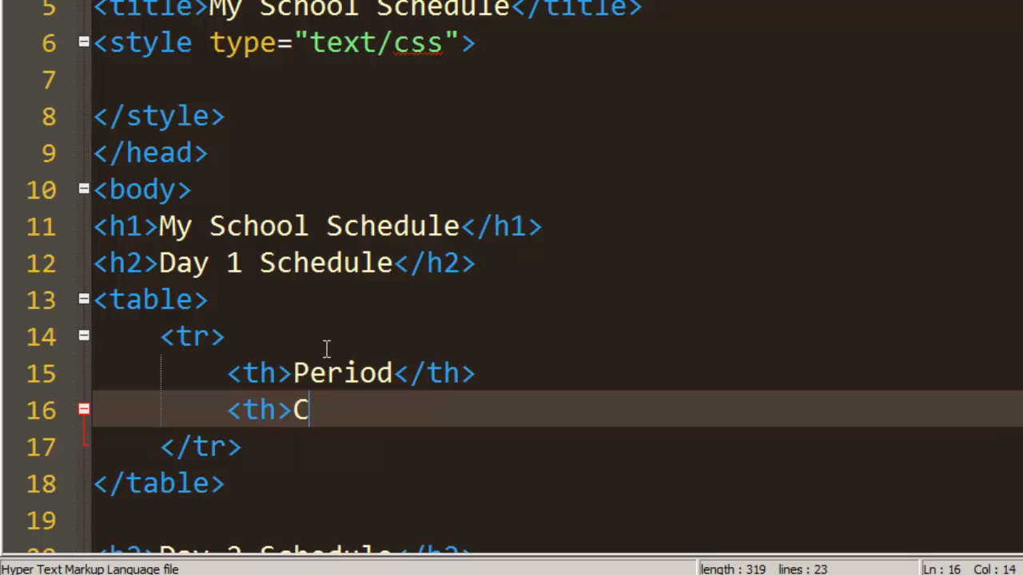
pyautogui.write('ourse</th>')
pyautogui.write('<th>Inst')
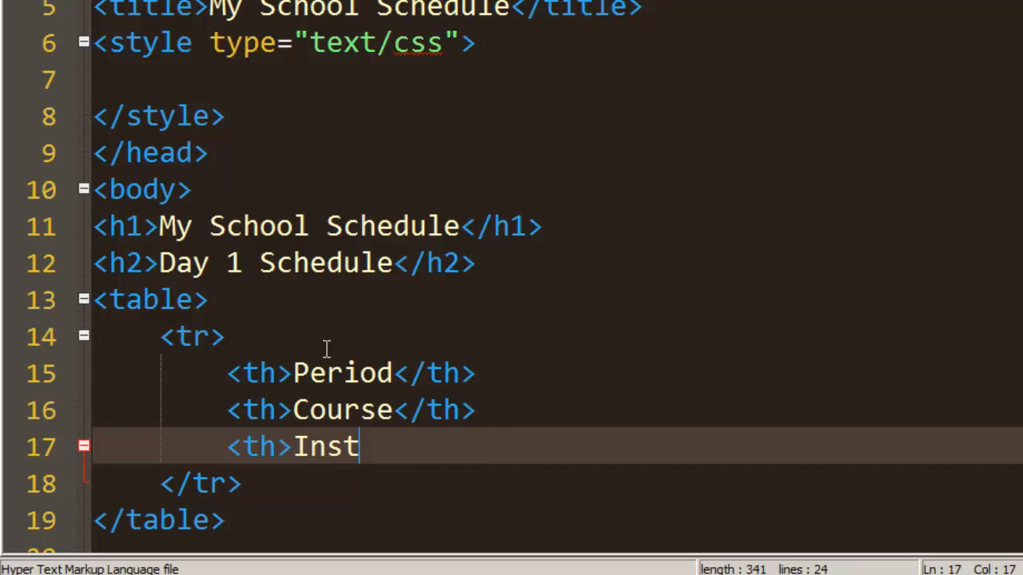
pyautogui.write('ructor</th')
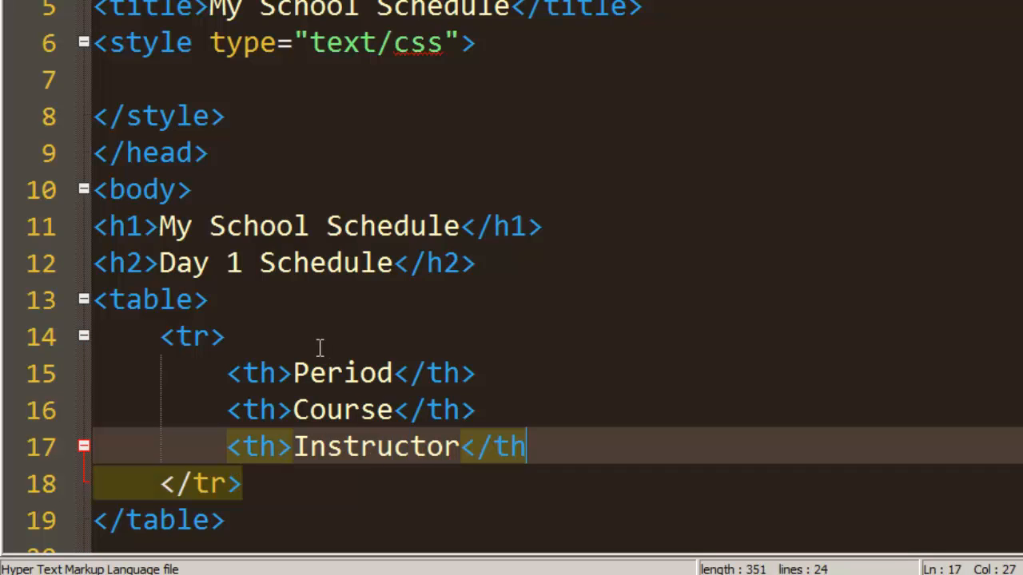
pyautogui.write('>')
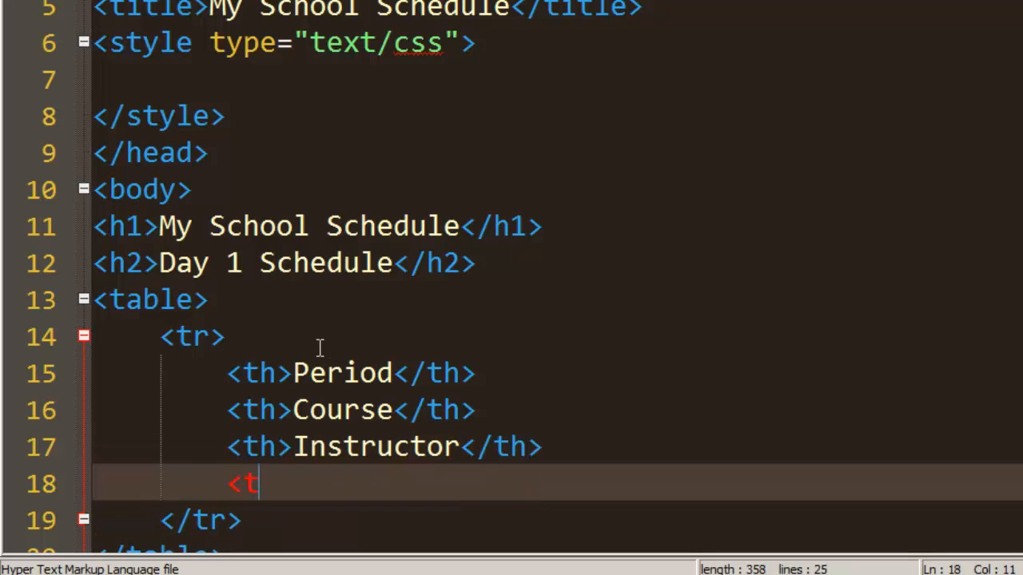
pyautogui.write('h>Room')
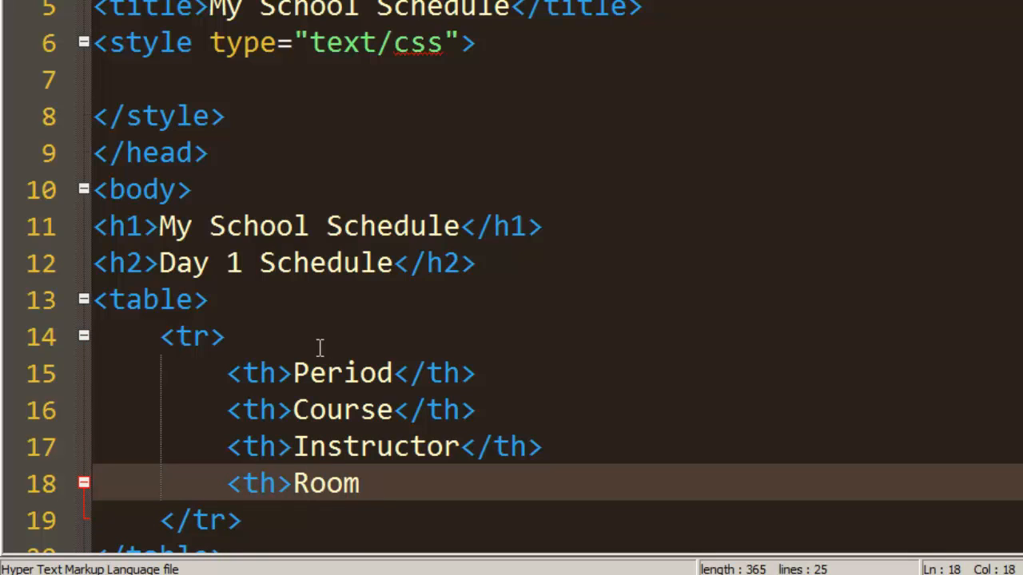
pyautogui.write('#<')
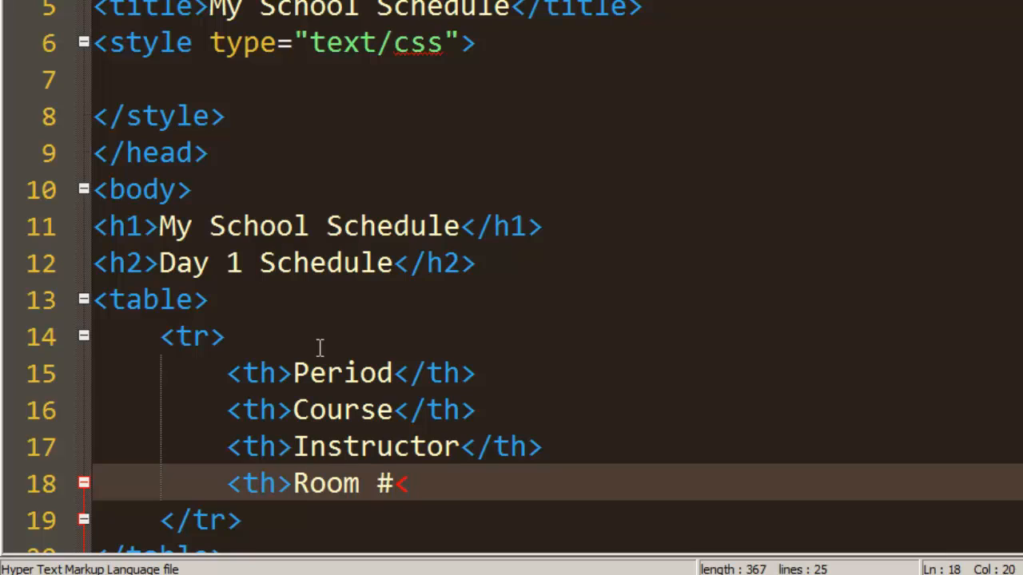
pyautogui.write('/th>')
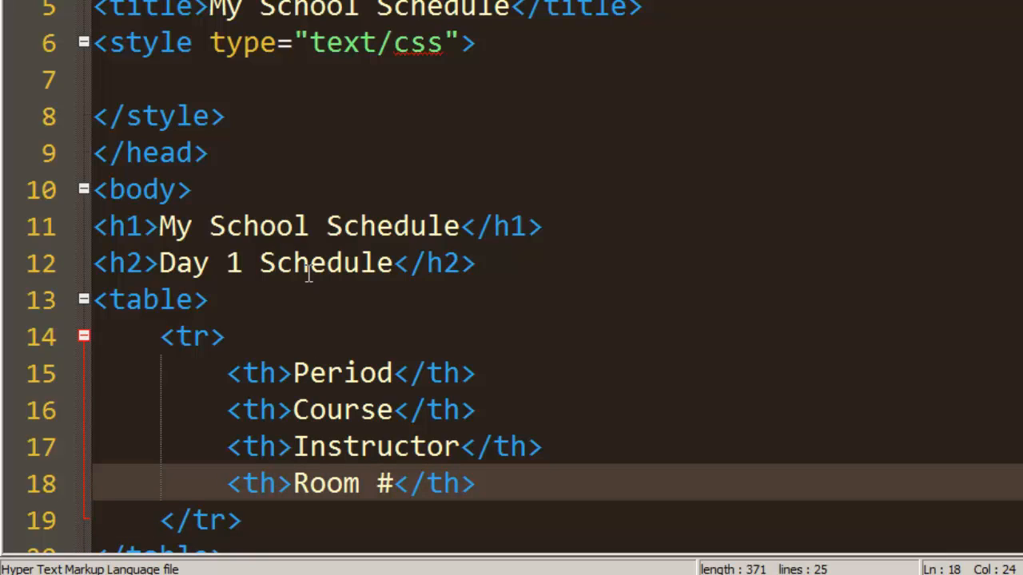
pyautogui.moveTo(309, 274)
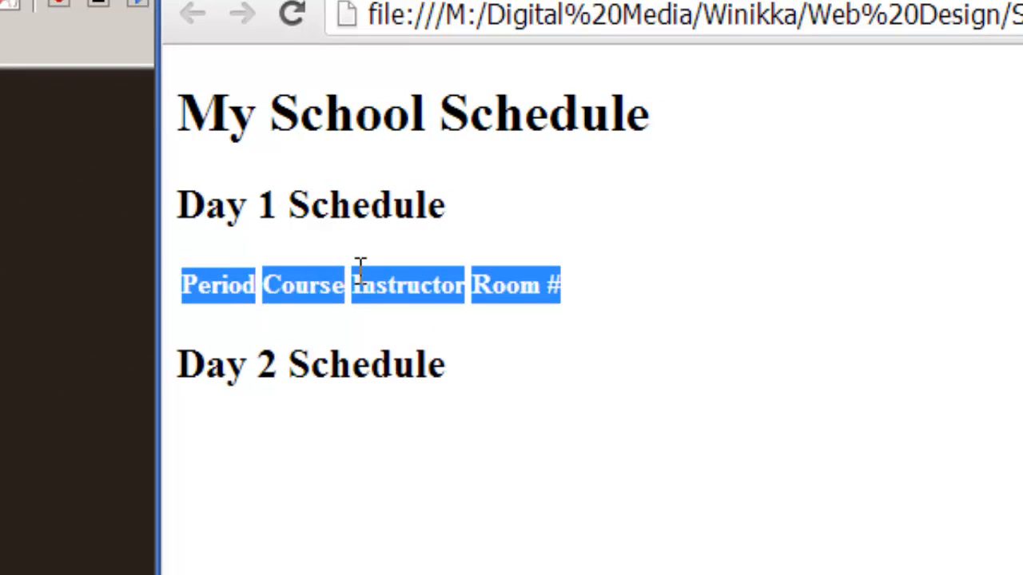
pyautogui.moveTo(574, 324)
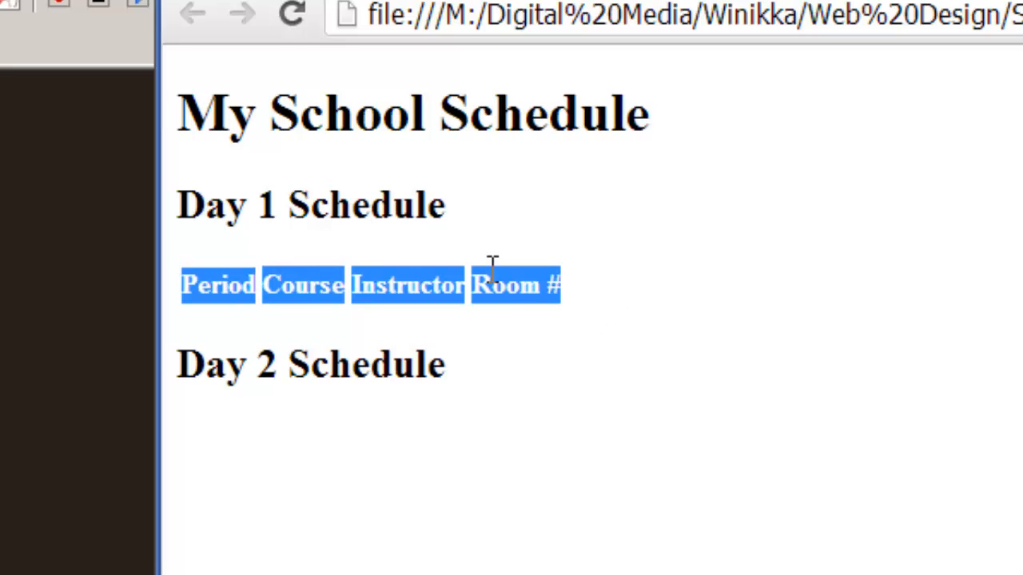
pyautogui.moveTo(652, 308)
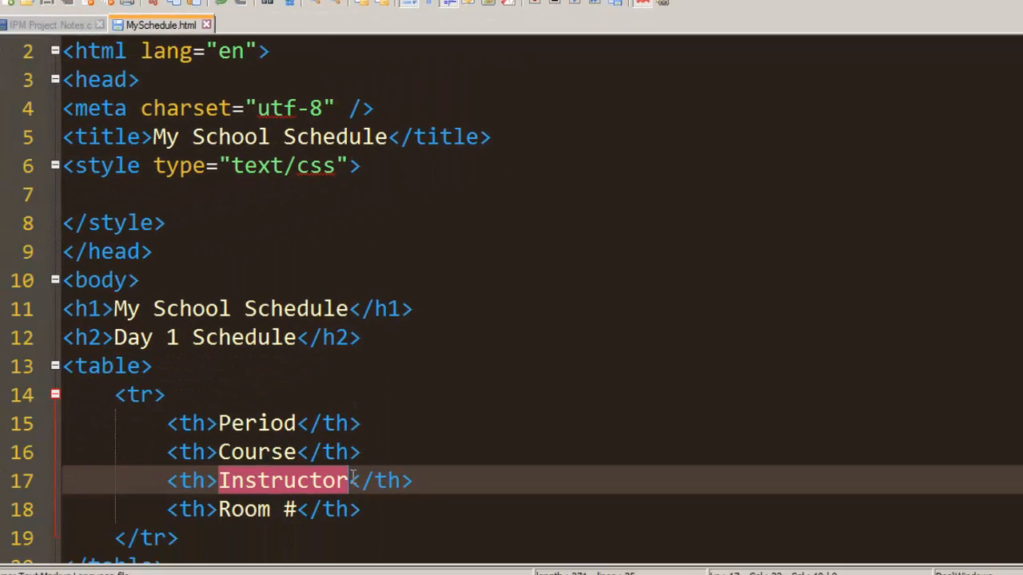
# Step: Add a new <tr> below the header row containing a <td>1st</td> cell
pyautogui.scroll(-3)
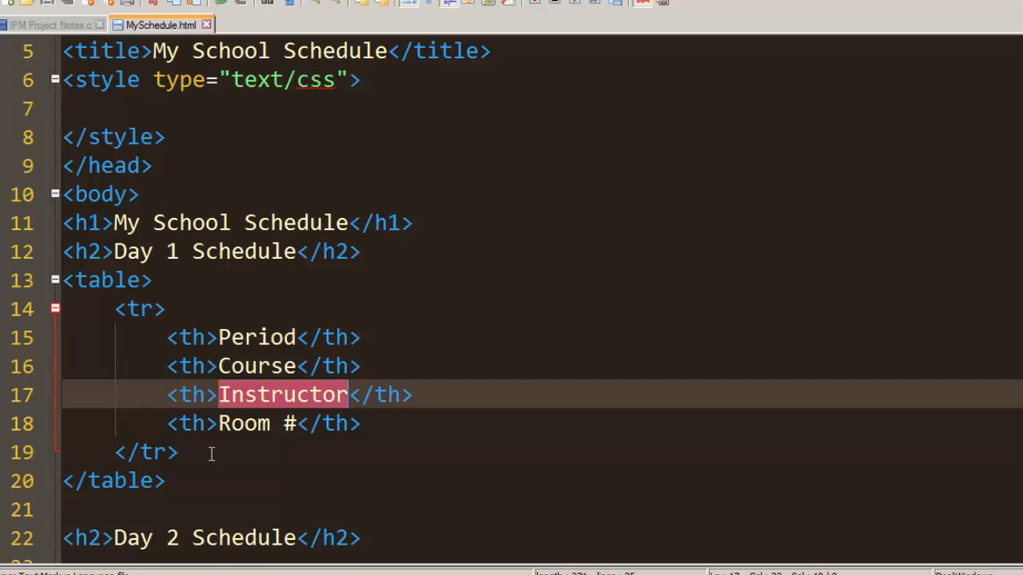
pyautogui.click(306, 437)
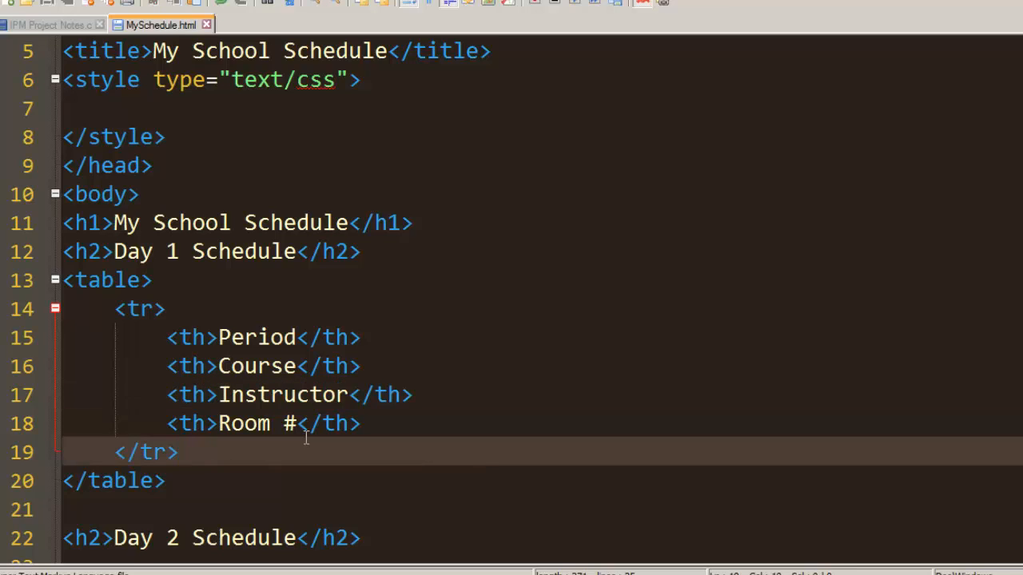
pyautogui.press('Return')
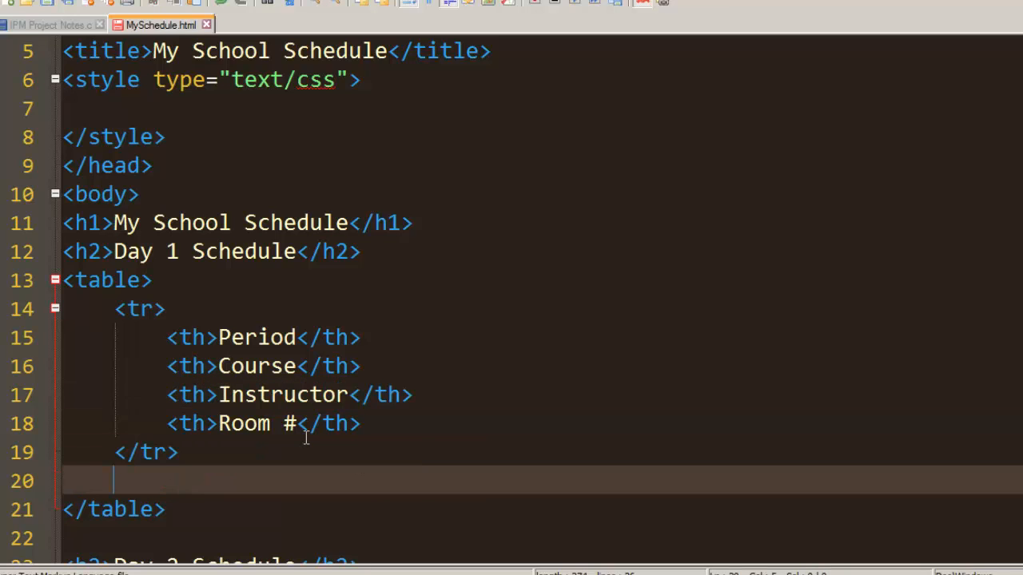
pyautogui.write('<tr>')
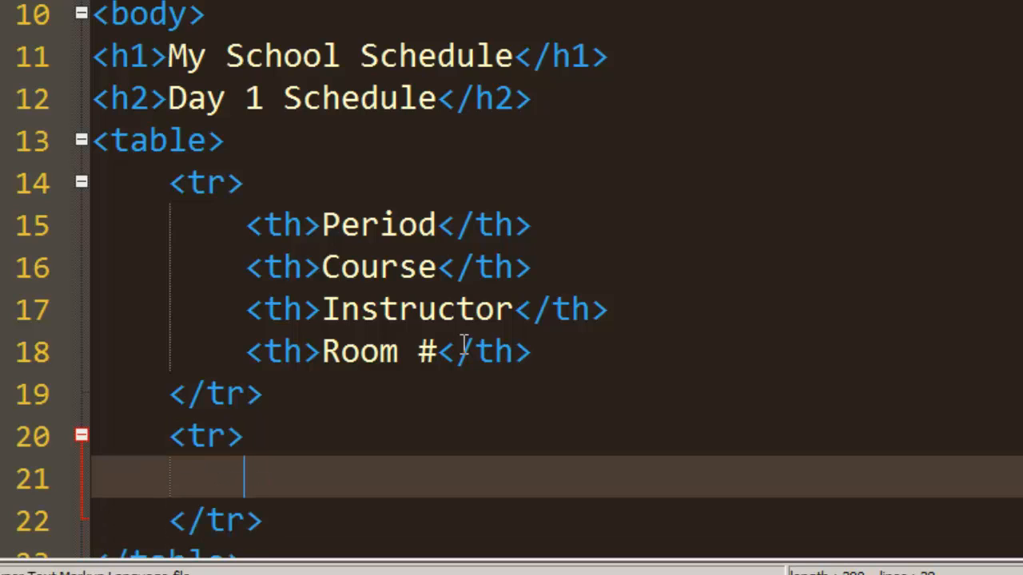
pyautogui.write('<td>')
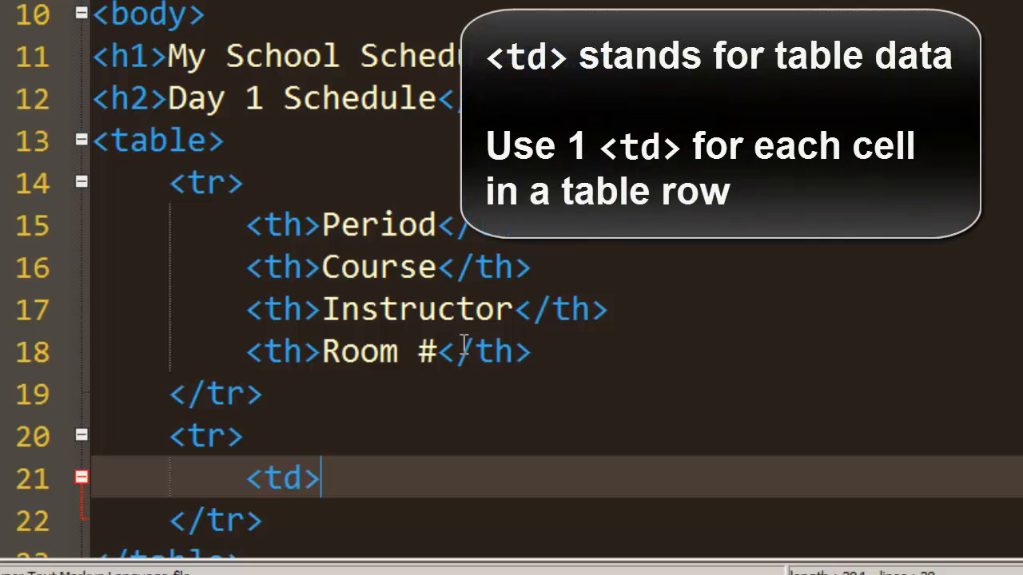
pyautogui.write('1st')
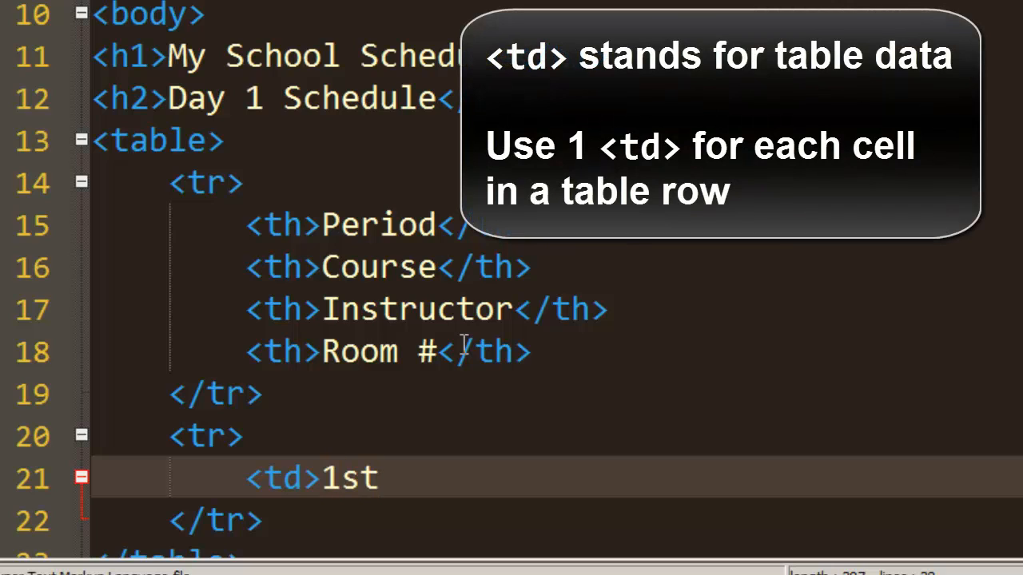
pyautogui.write('</t')
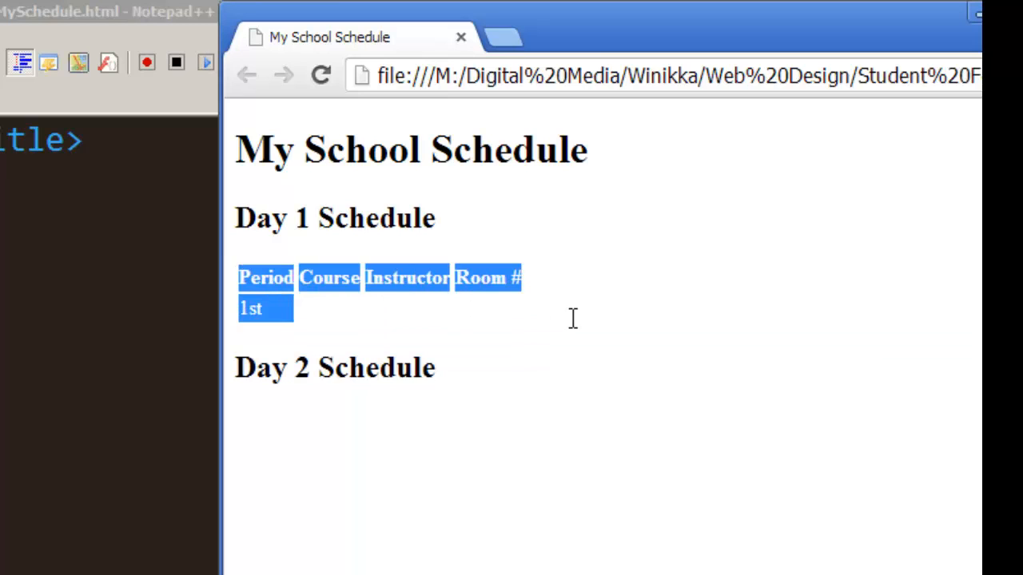
pyautogui.moveTo(499, 318)
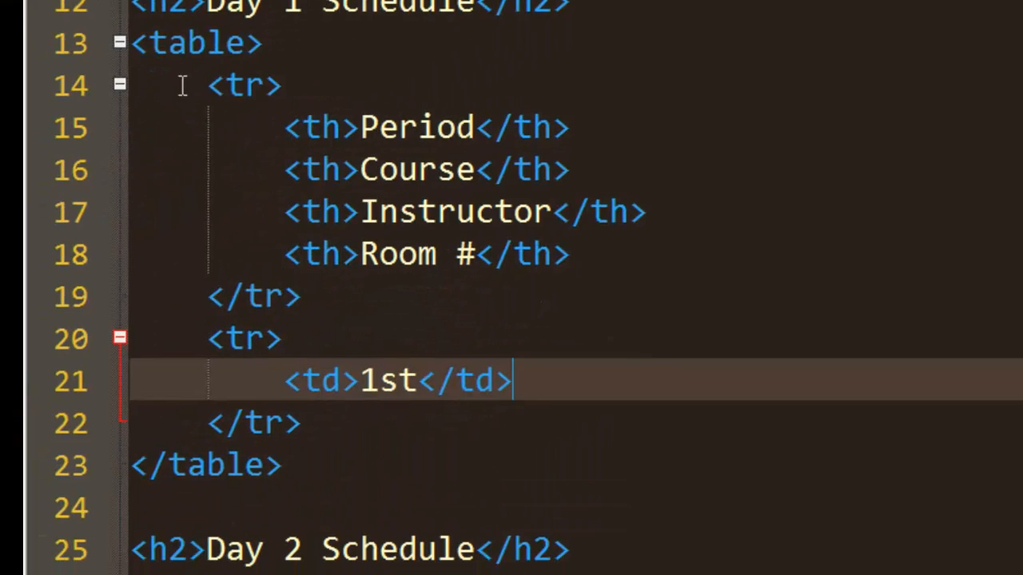
# Step: Select the four header cells for comparison, then place the cursor after the 1st cell
pyautogui.click(567, 127)
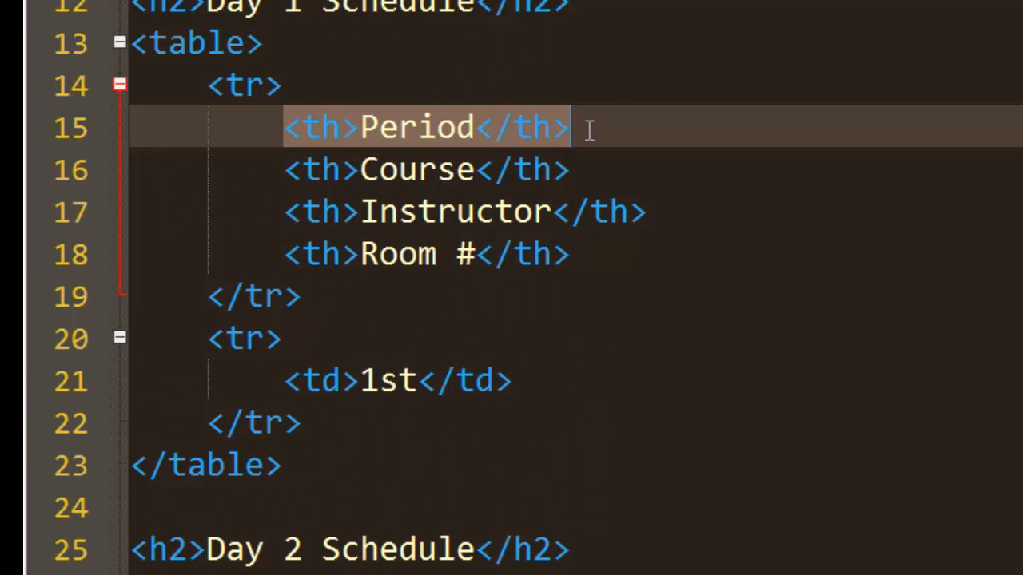
pyautogui.moveTo(567, 127); pyautogui.dragTo(571, 255)
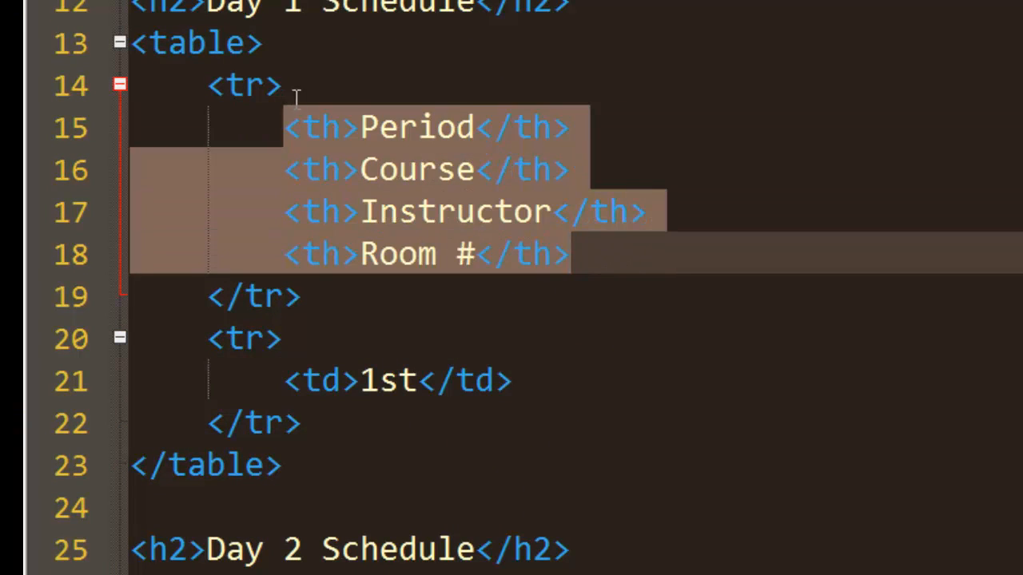
pyautogui.moveTo(259, 124)
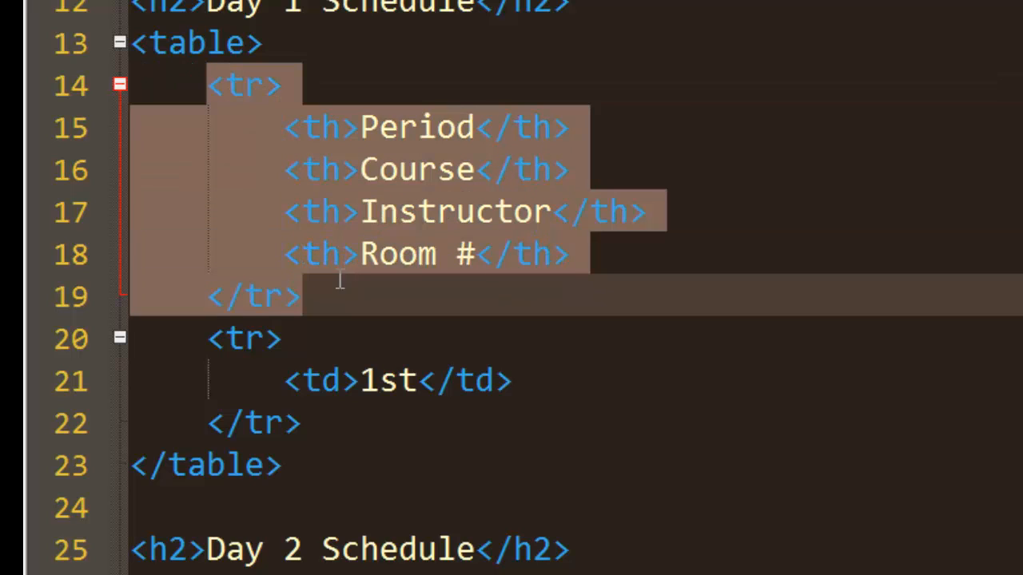
pyautogui.moveTo(351, 296)
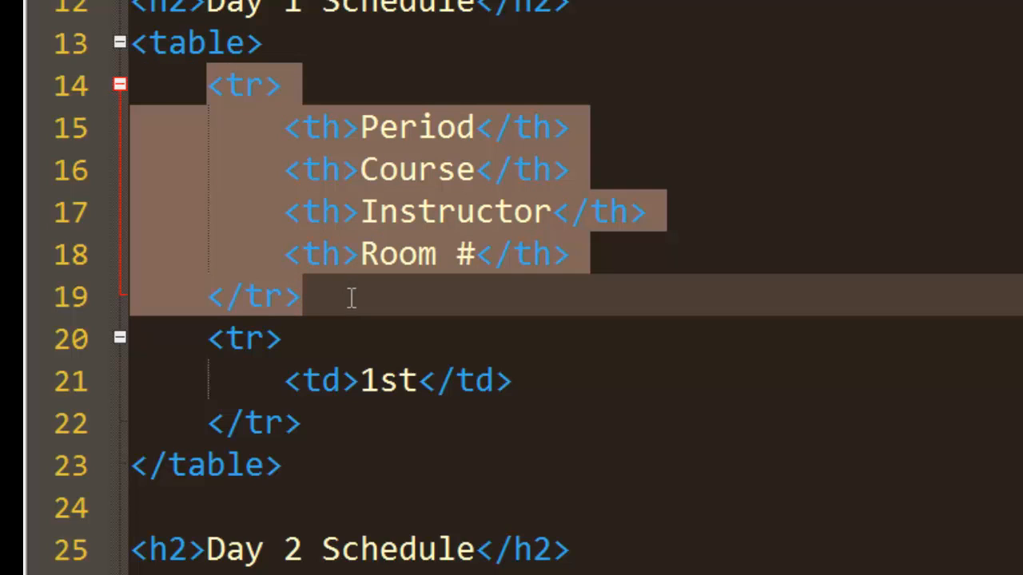
pyautogui.moveTo(320, 169)
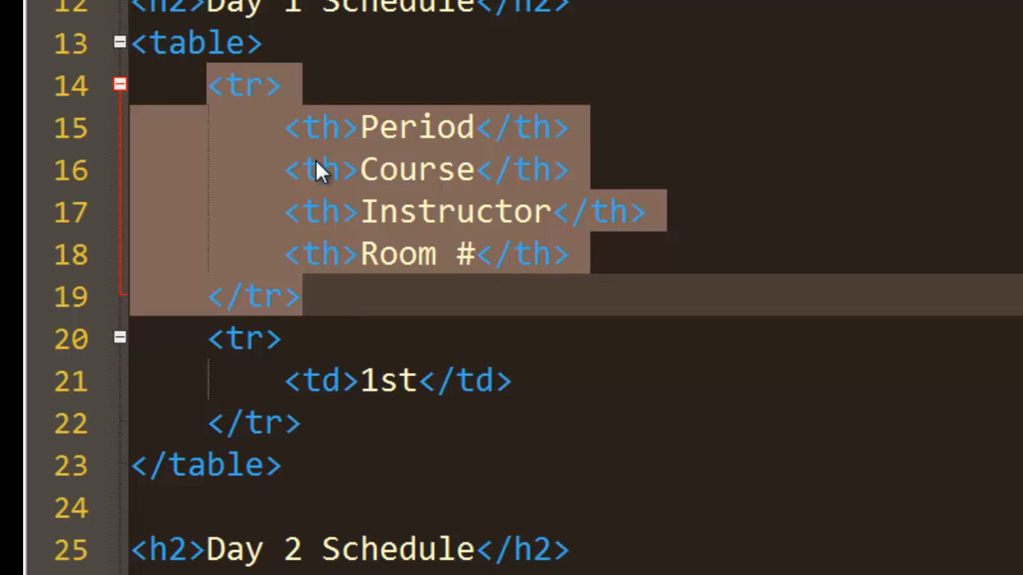
pyautogui.moveTo(287, 144)
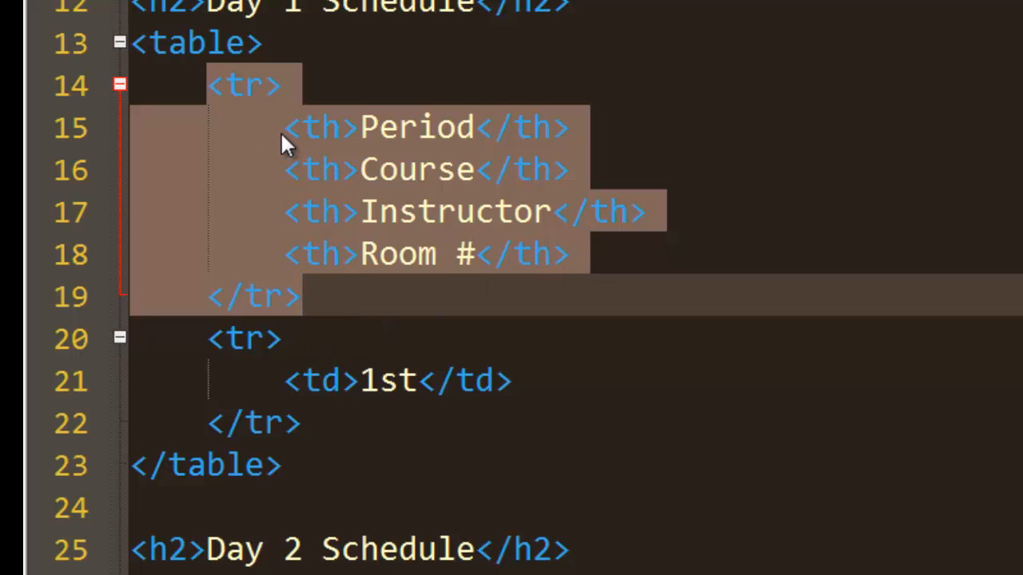
pyautogui.click(573, 254)
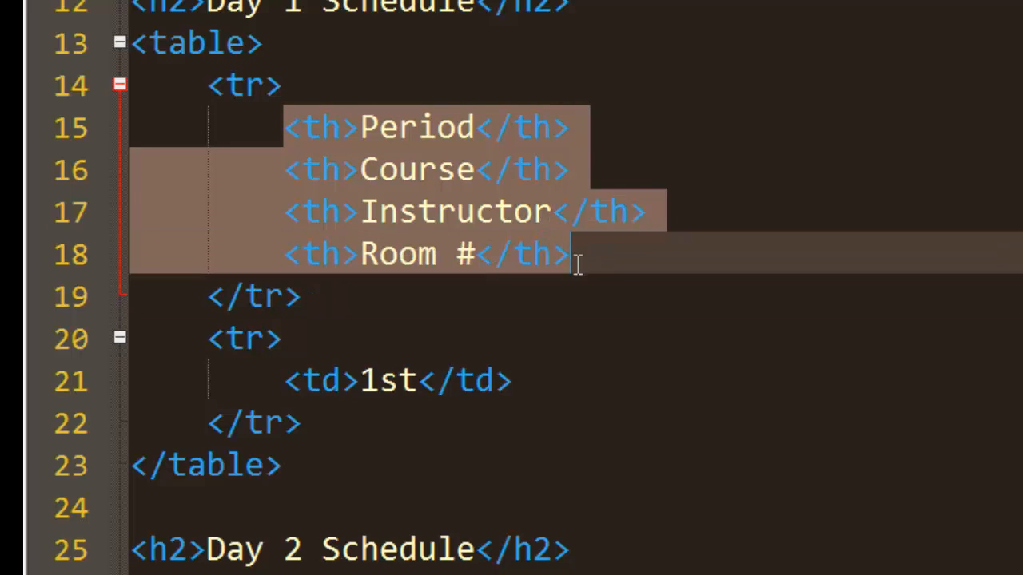
pyautogui.moveTo(297, 132)
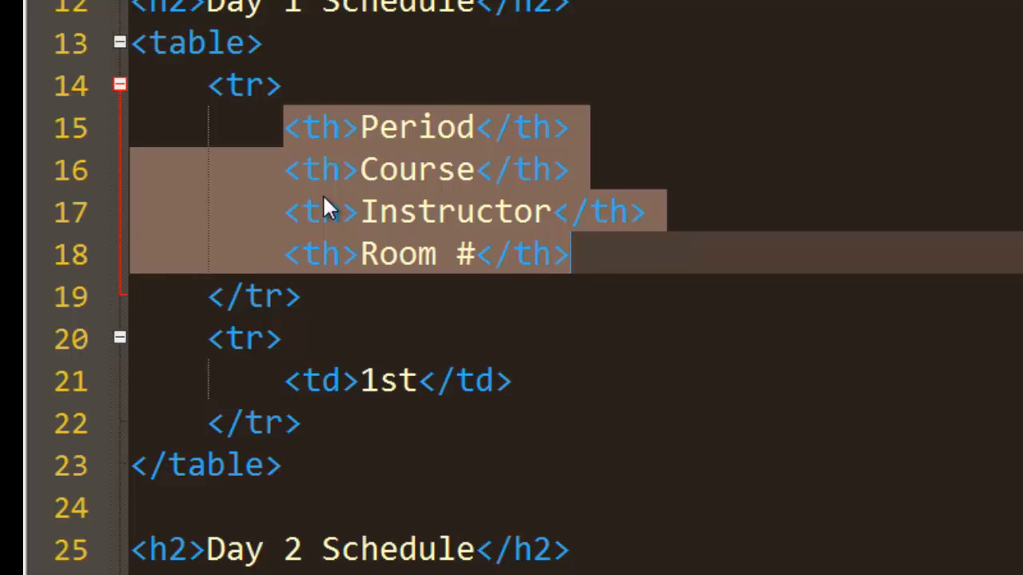
pyautogui.moveTo(515, 345)
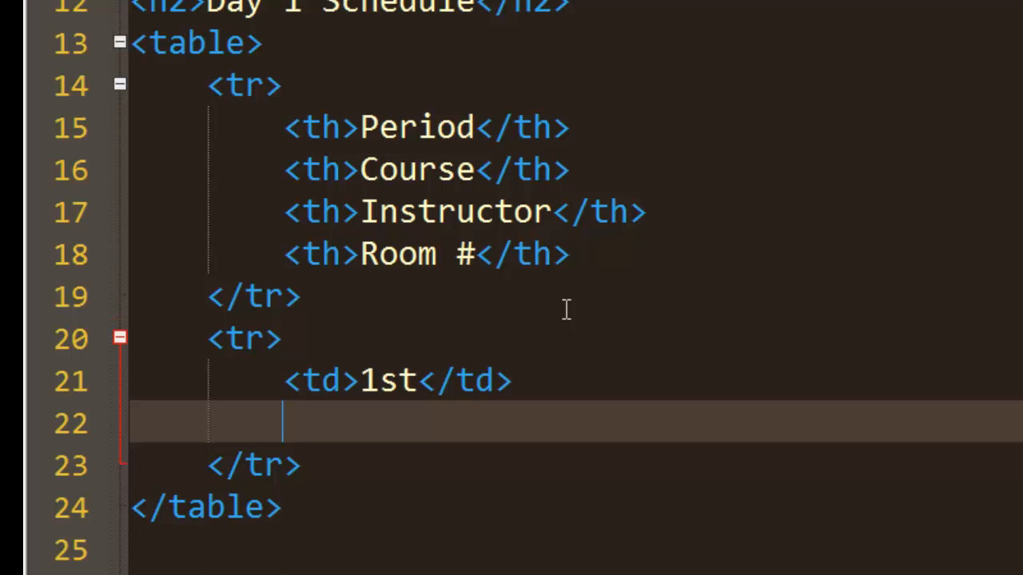
# Step: Add the Teacher Prep and Mr. HundredVisions Guy cells to the 1st period row
pyautogui.write('<td')
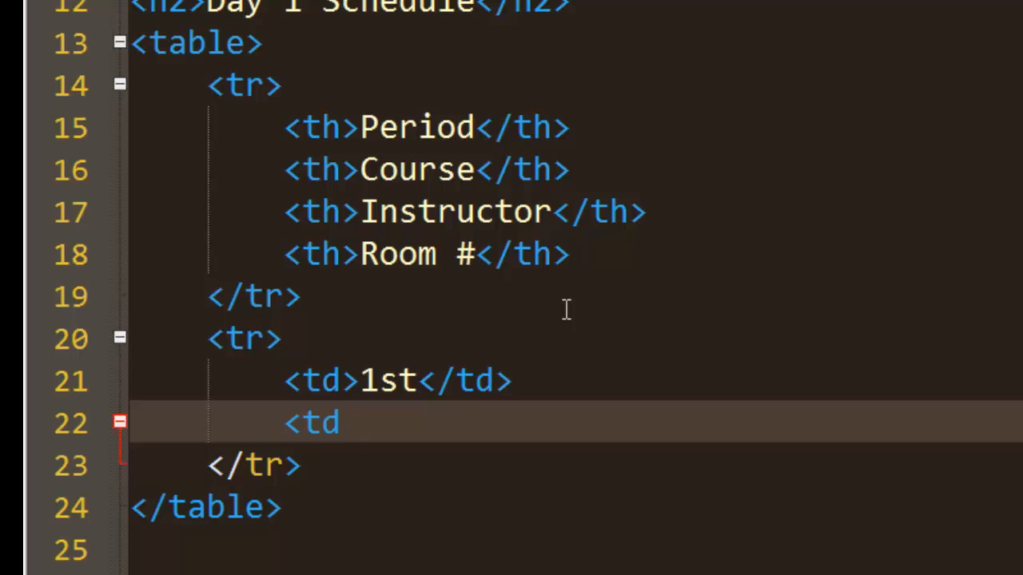
pyautogui.write('>')
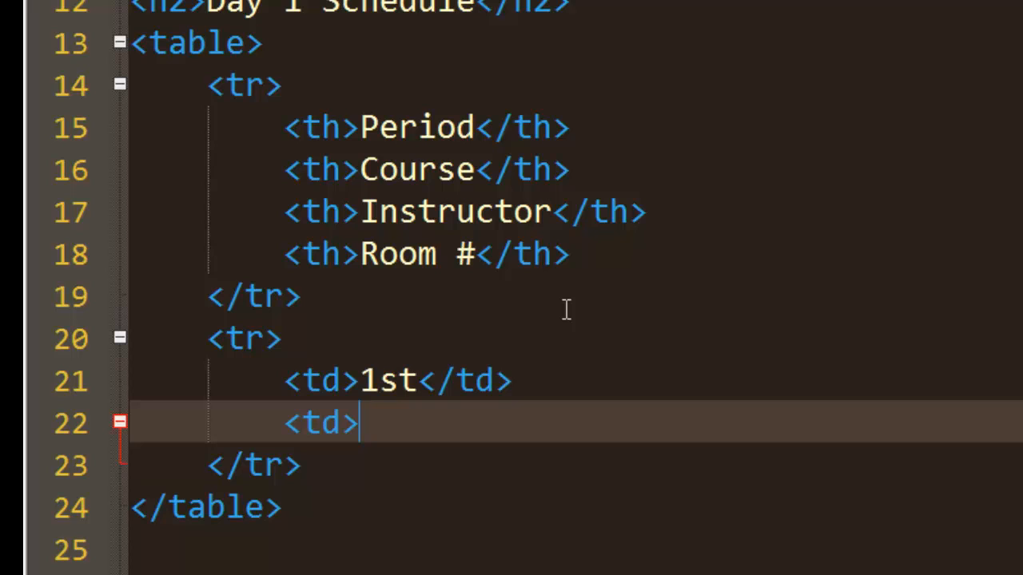
pyautogui.write('Pre')
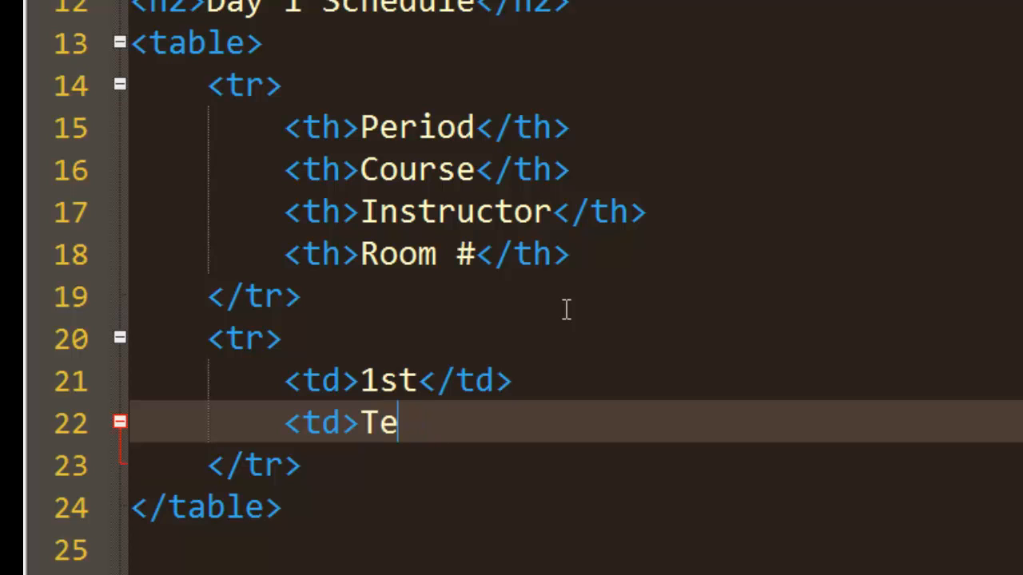
pyautogui.write('acher Prep</td>')
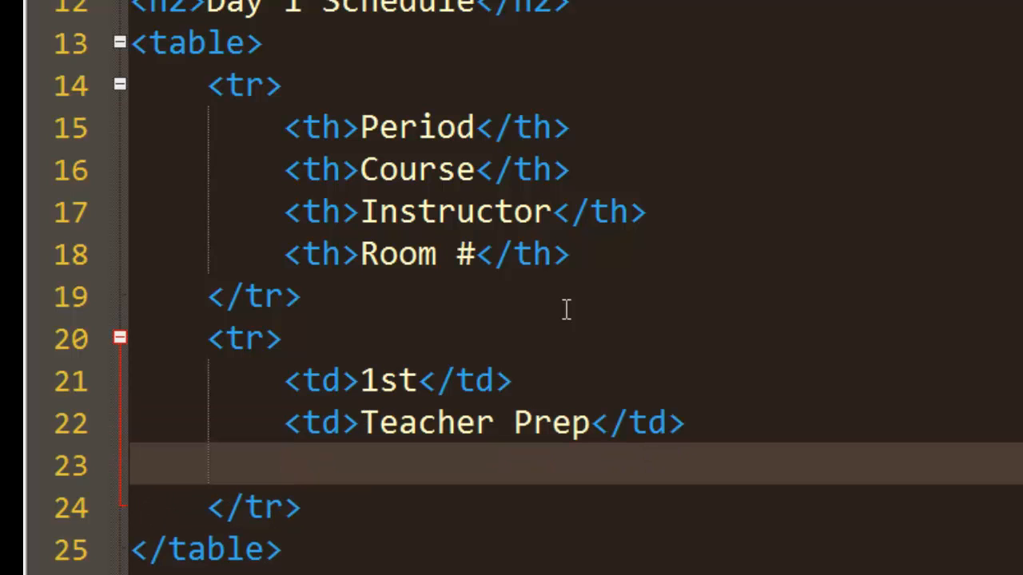
pyautogui.write('<td>')
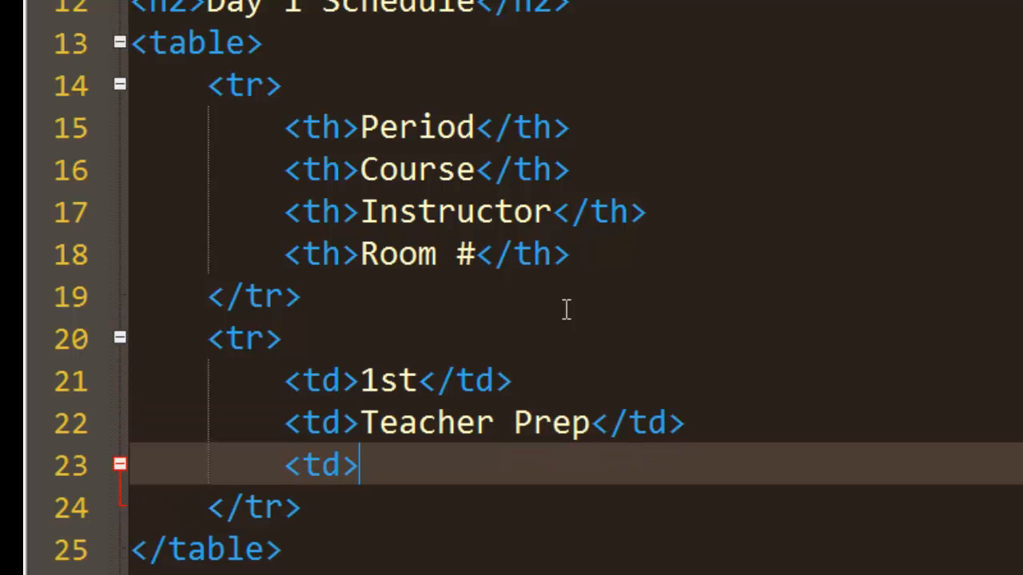
pyautogui.write('Mr. Hund')
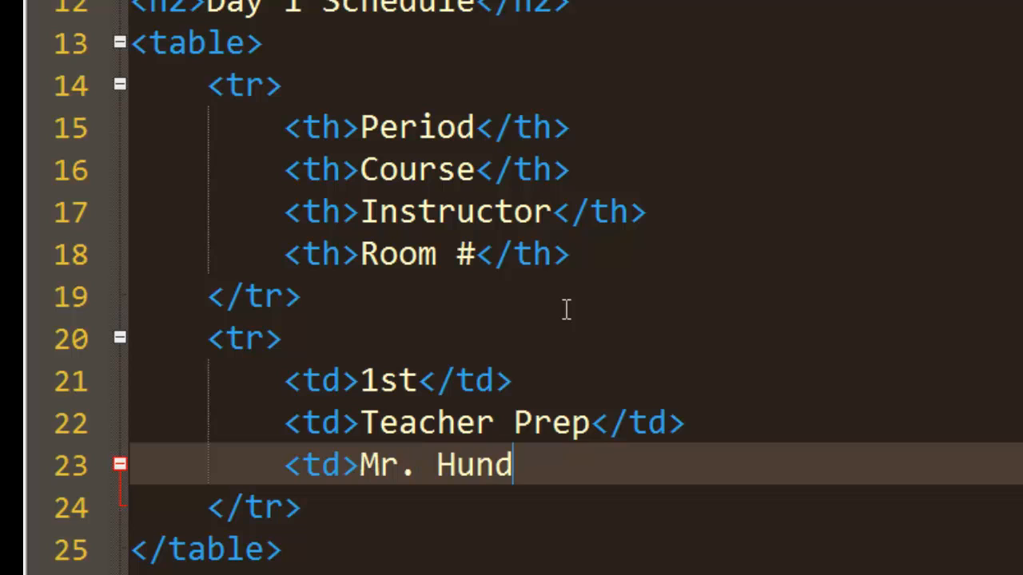
pyautogui.write('redVision')
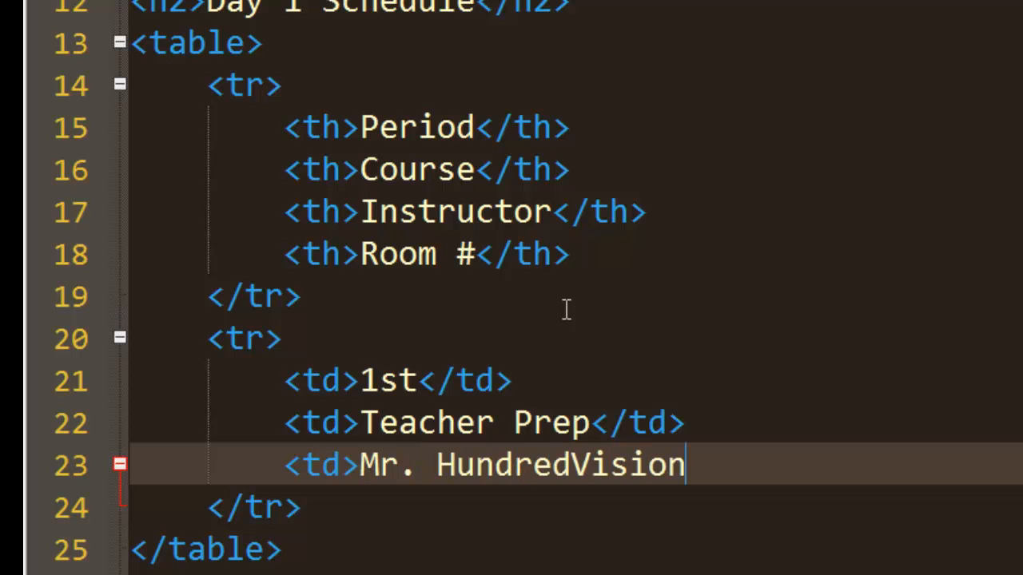
pyautogui.write('s Guy</td>')
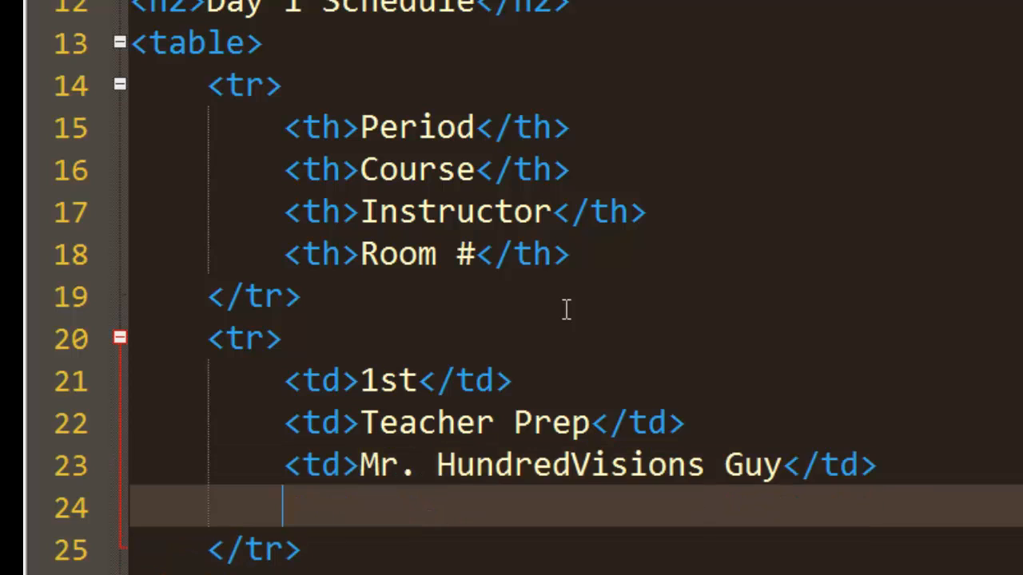
# Step: Add the final room cell N112 to the 1st period row
pyautogui.write('<td')
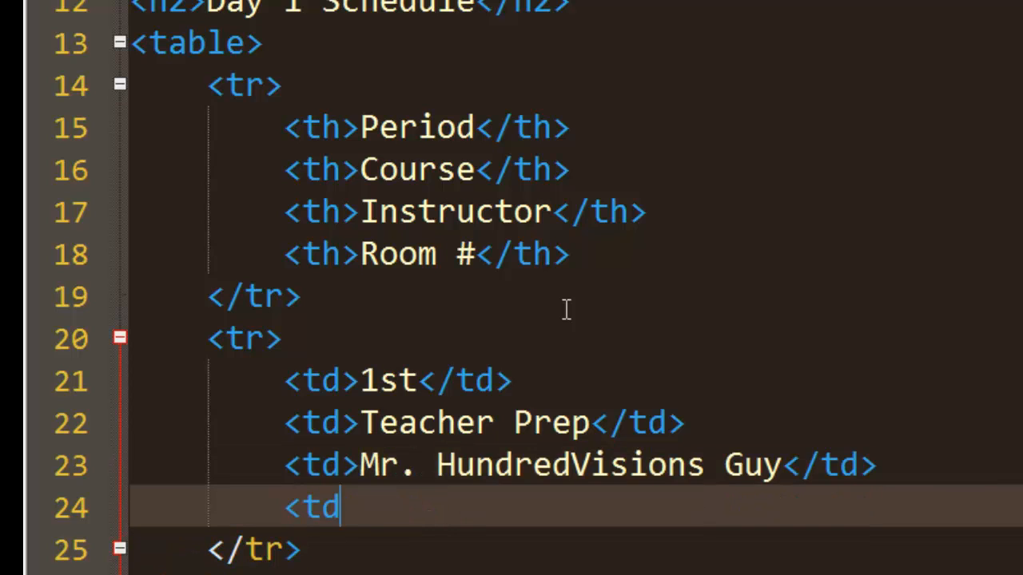
pyautogui.write('>N')
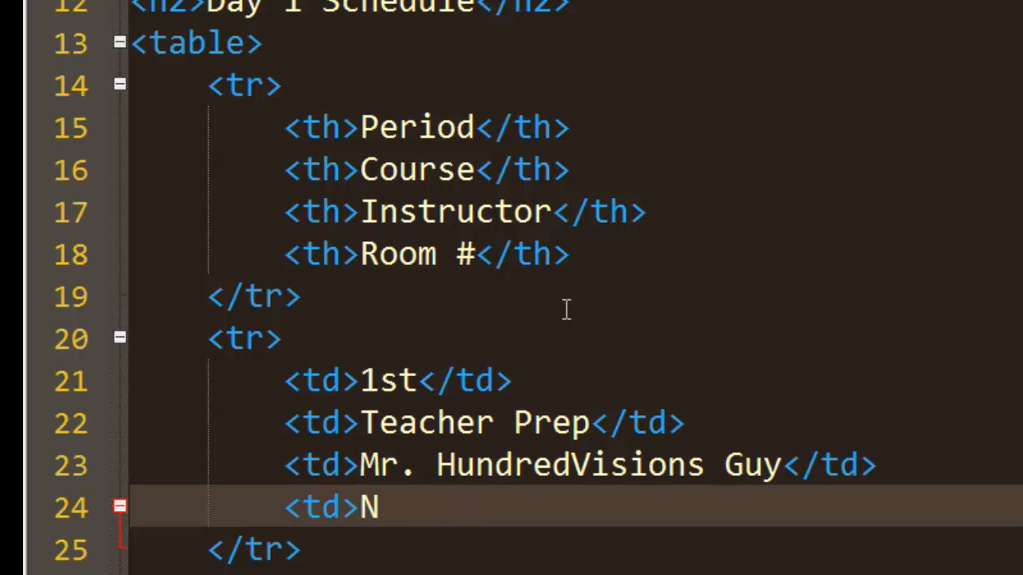
pyautogui.write('/A</')
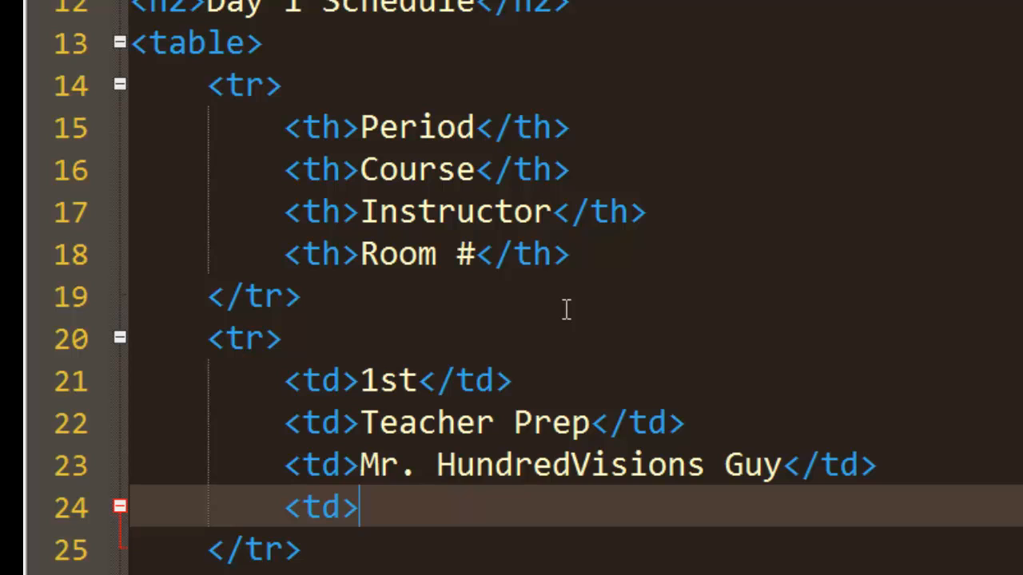
pyautogui.write('N')
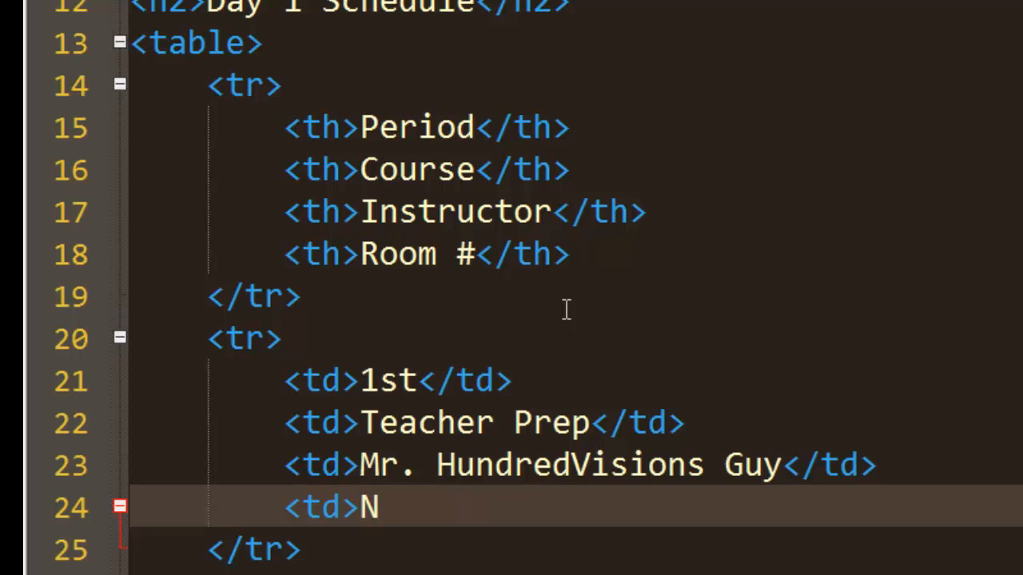
pyautogui.write('112</td')
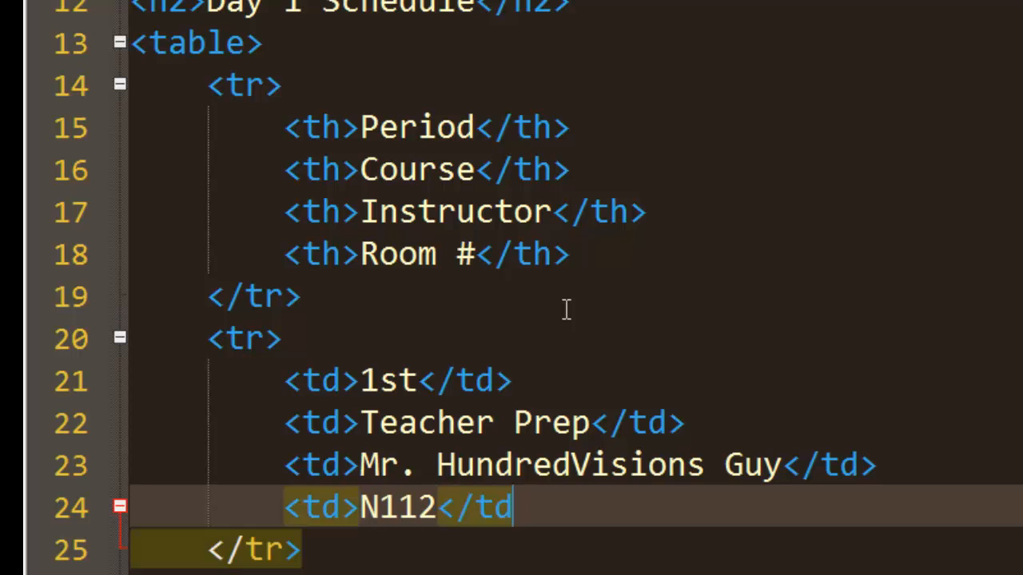
pyautogui.scroll(-3)
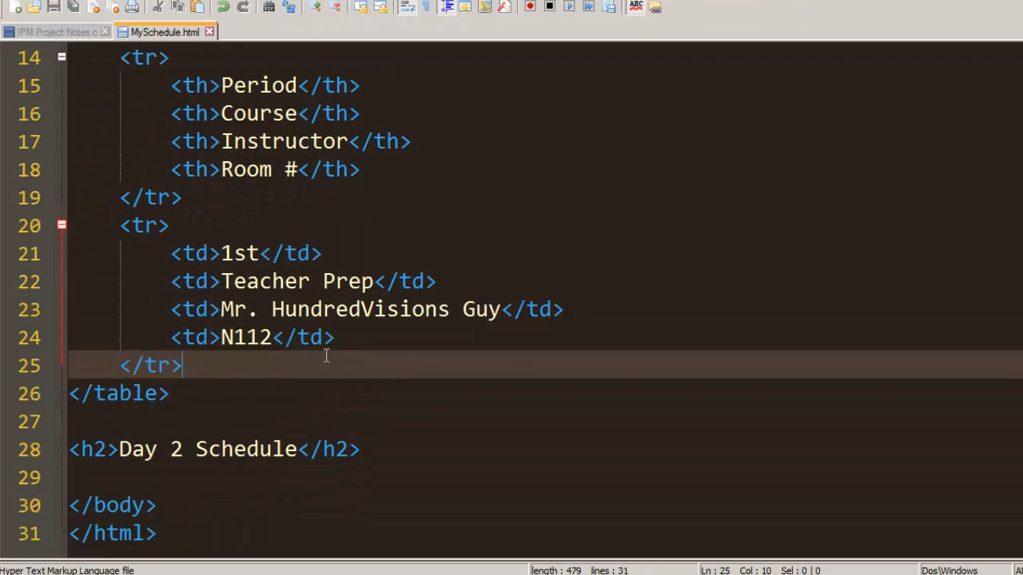
# Step: Copy the 1st period row and paste it on a new line below
pyautogui.press('Return')
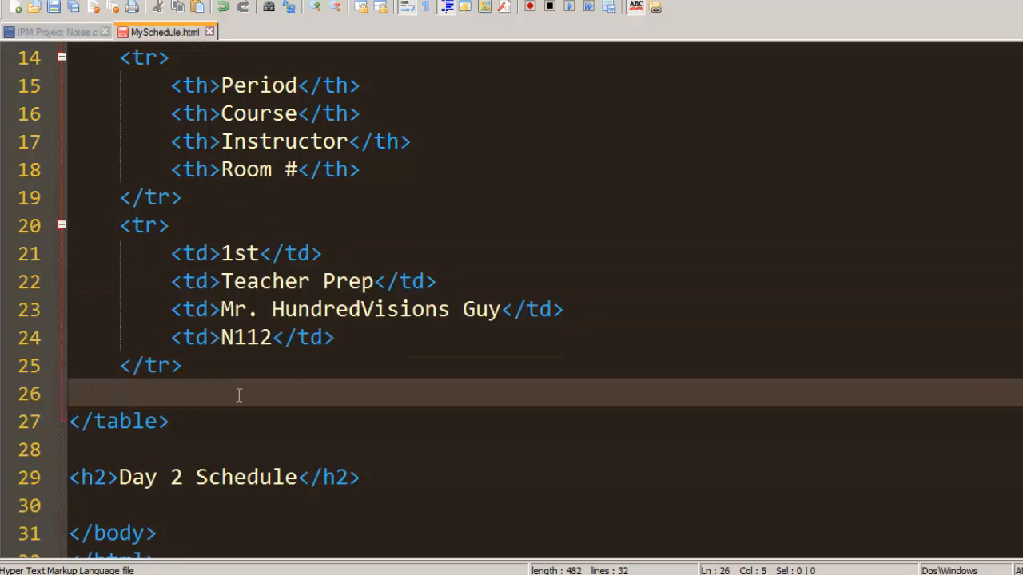
pyautogui.moveTo(860, 199)
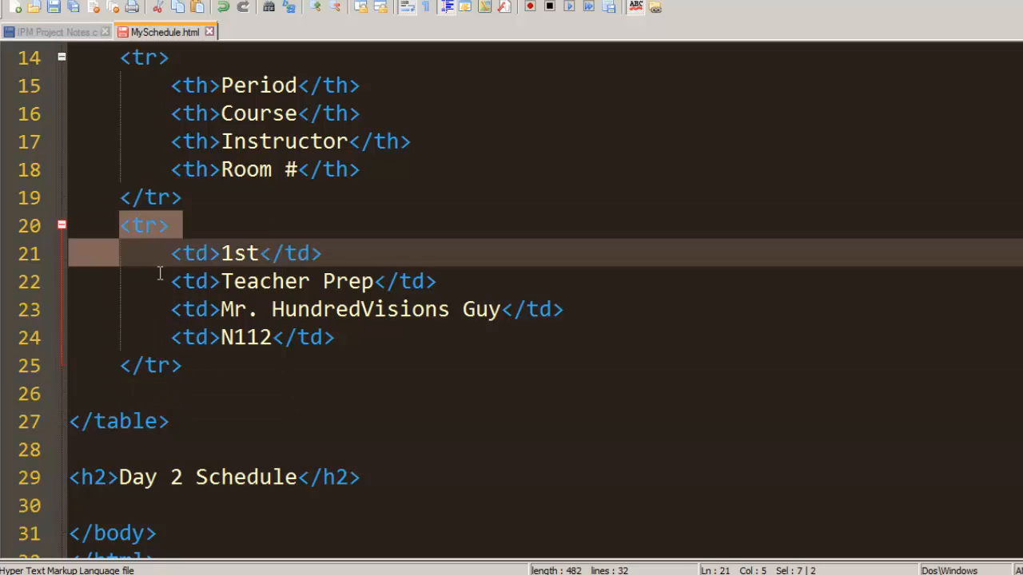
pyautogui.moveTo(170, 253); pyautogui.dragTo(182, 365)
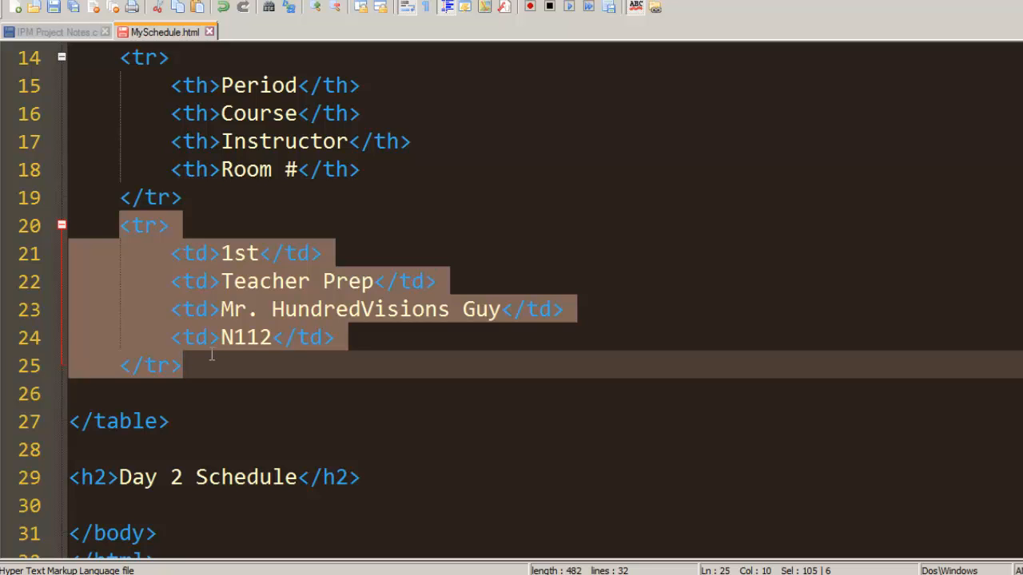
pyautogui.moveTo(168, 289)
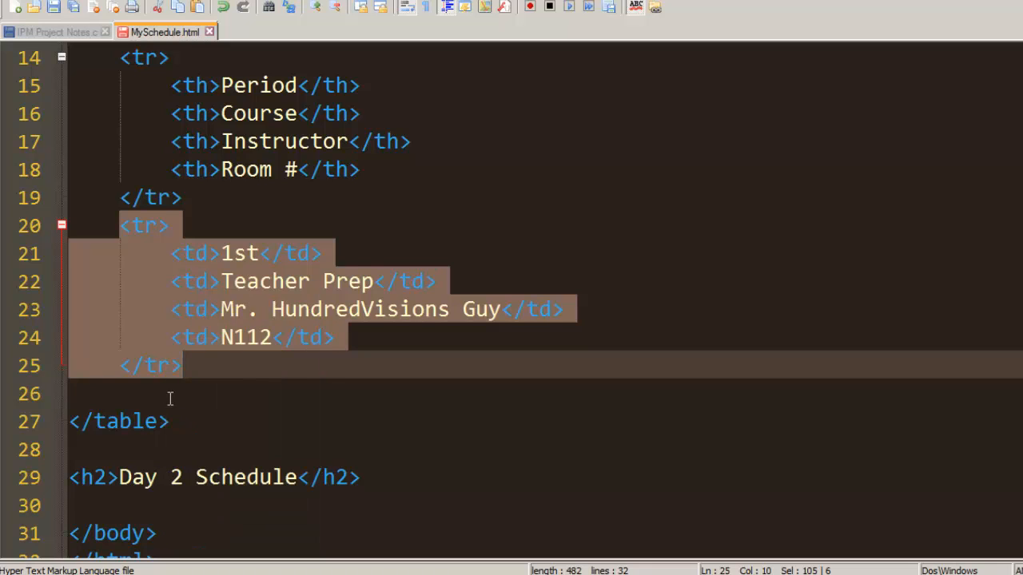
pyautogui.click(195, 392)
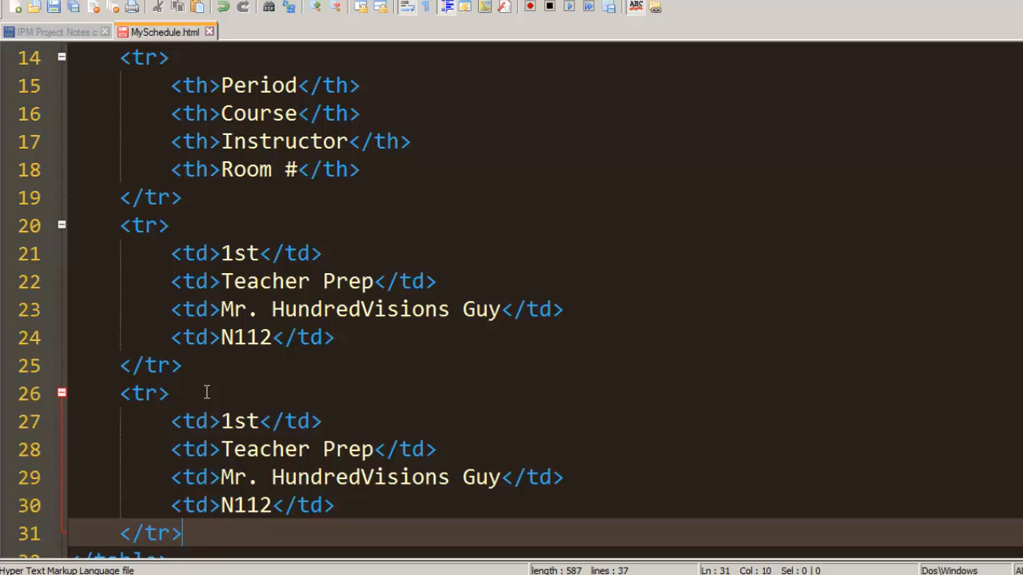
# Step: Change the copy to 2nd, Programming 1 &amp; Programming 2, room N105, and save
pyautogui.doubleClick(240, 421)
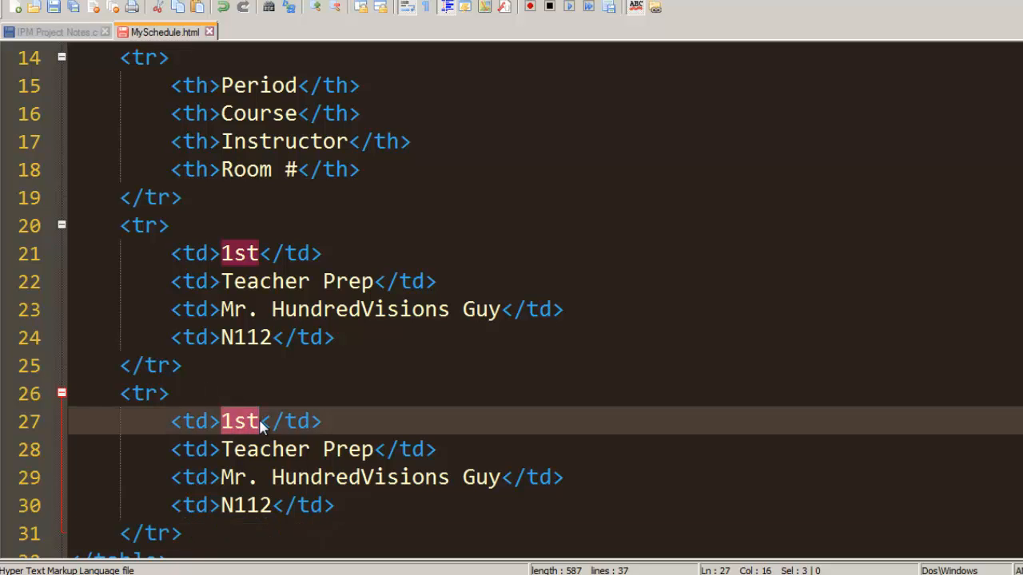
pyautogui.write('2nd')
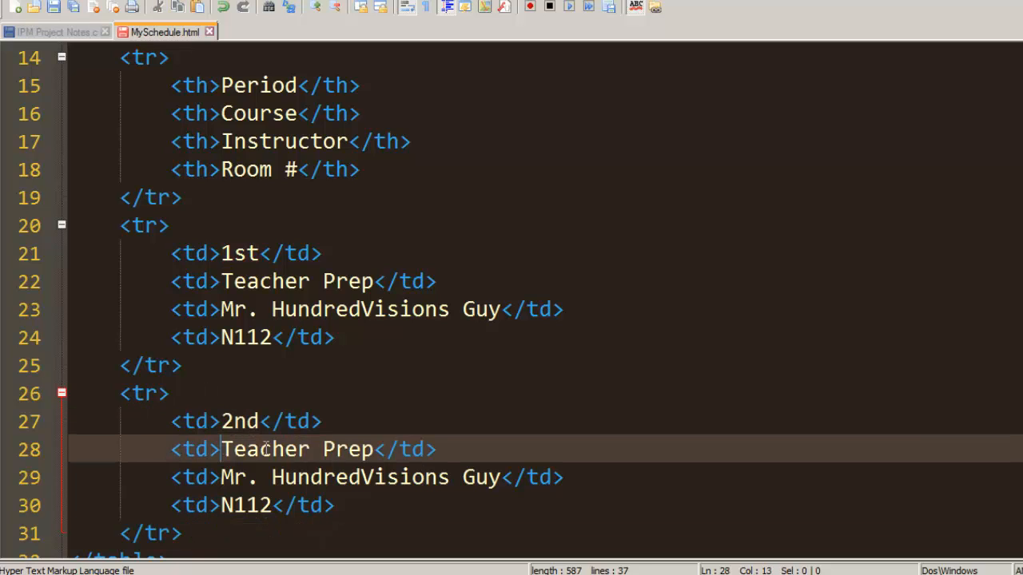
pyautogui.write('Programming 1')
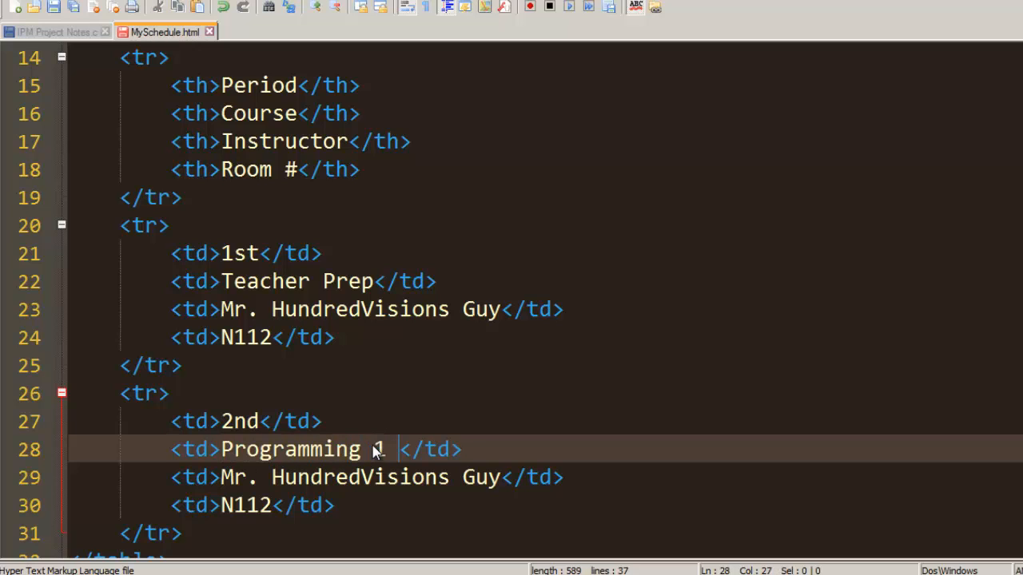
pyautogui.write('&amp')
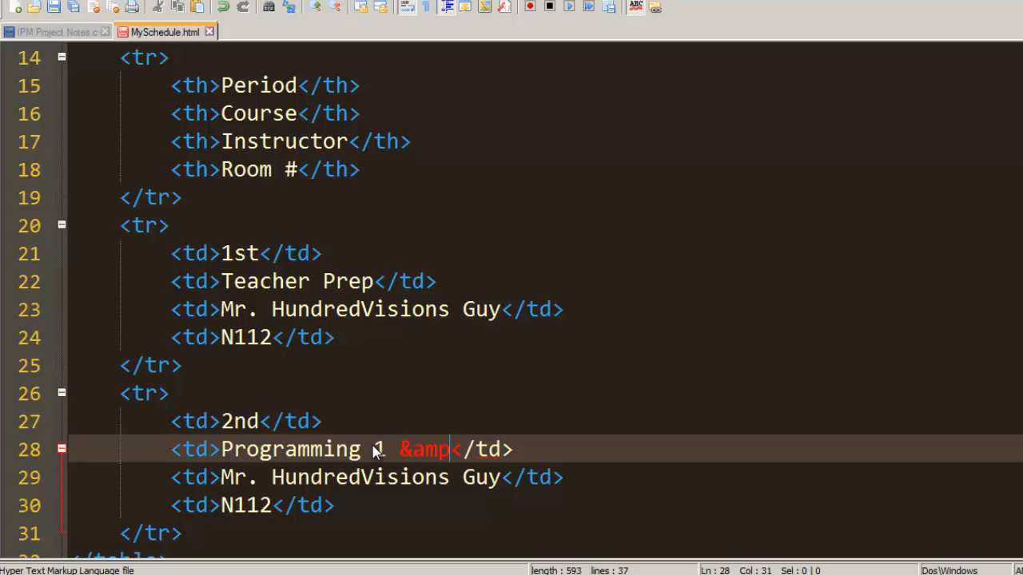
pyautogui.write('Programmi')
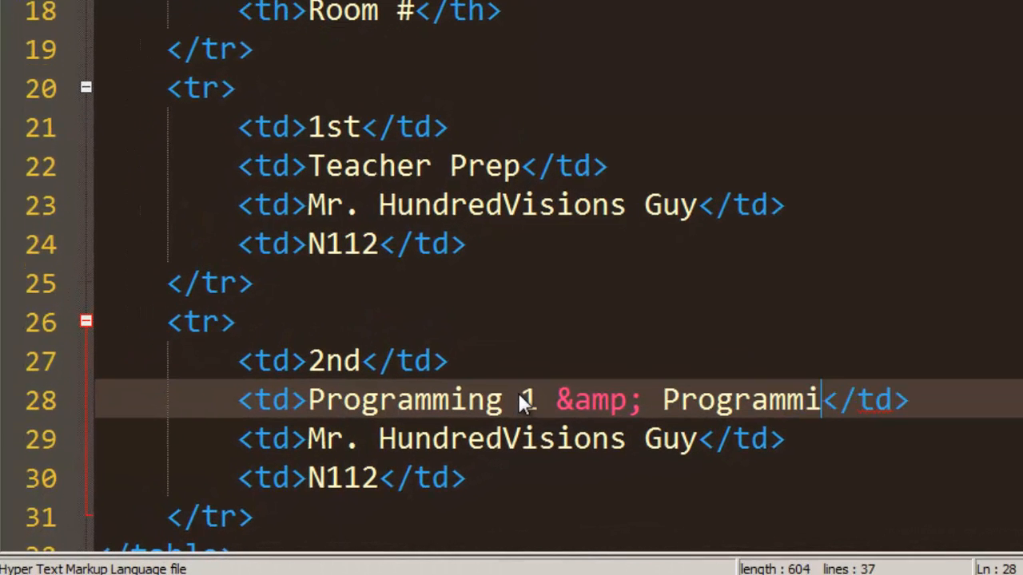
pyautogui.write('ng 2')
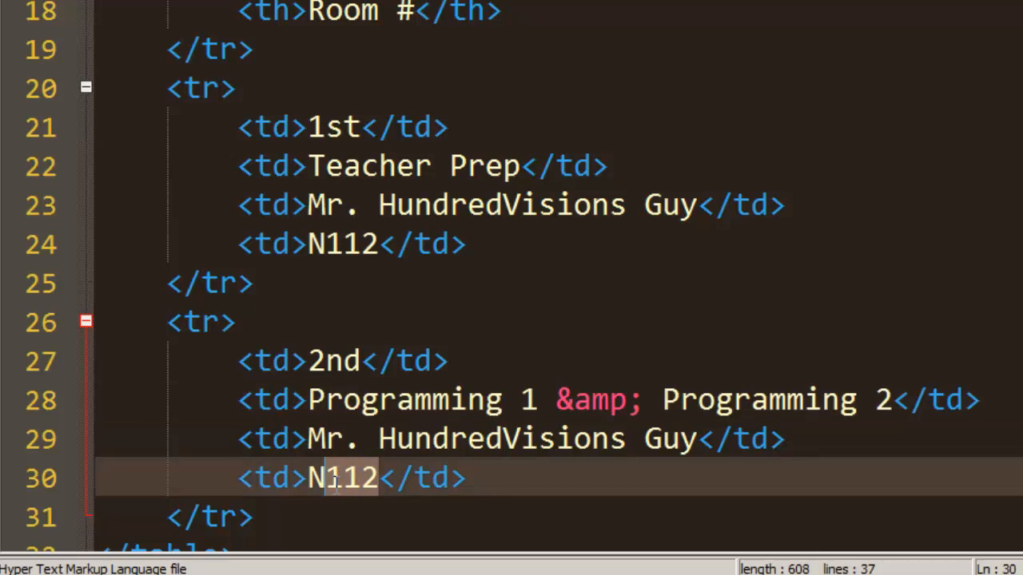
pyautogui.write('105')
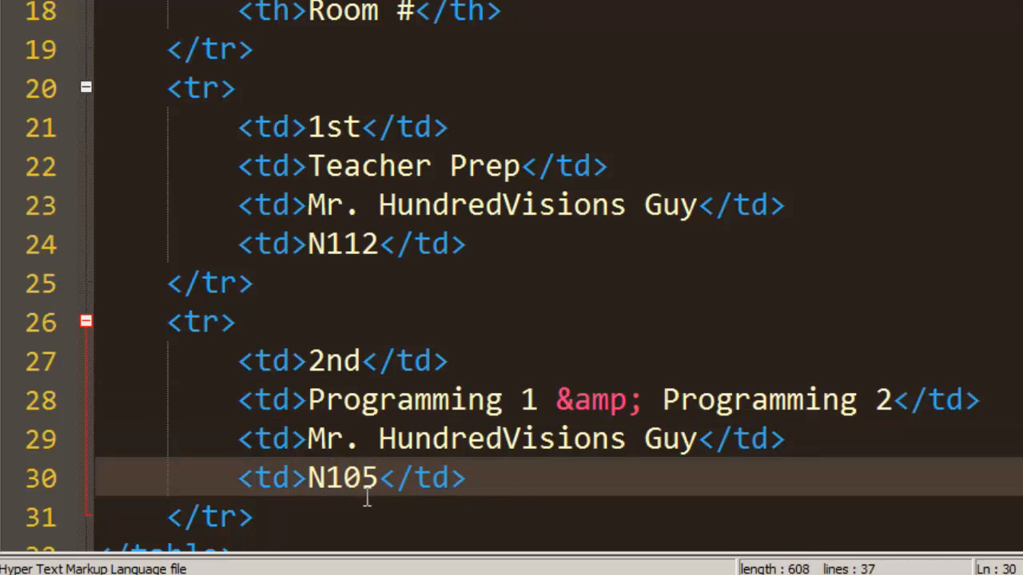
pyautogui.click(466, 478)
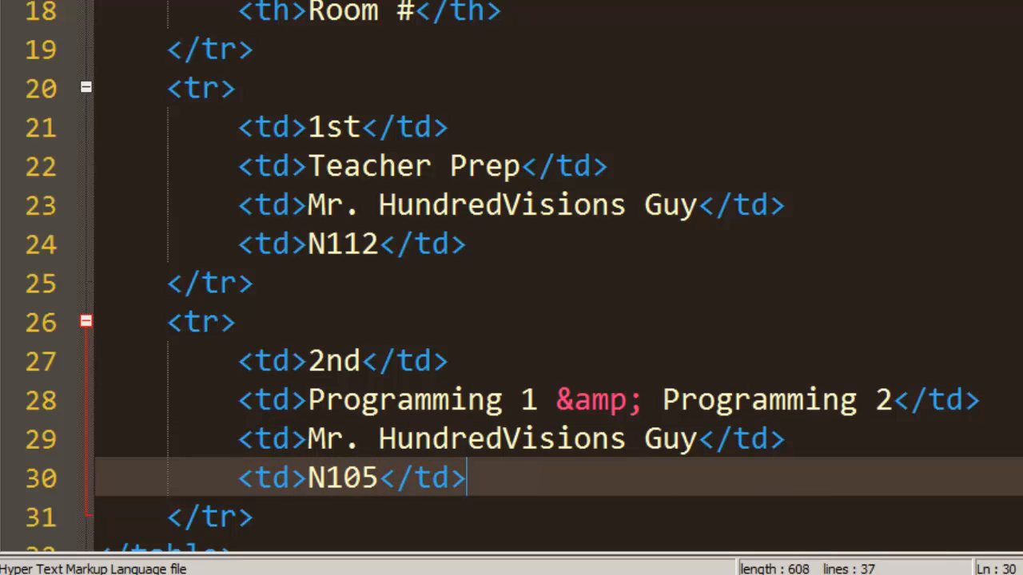
pyautogui.press('alt+tab')
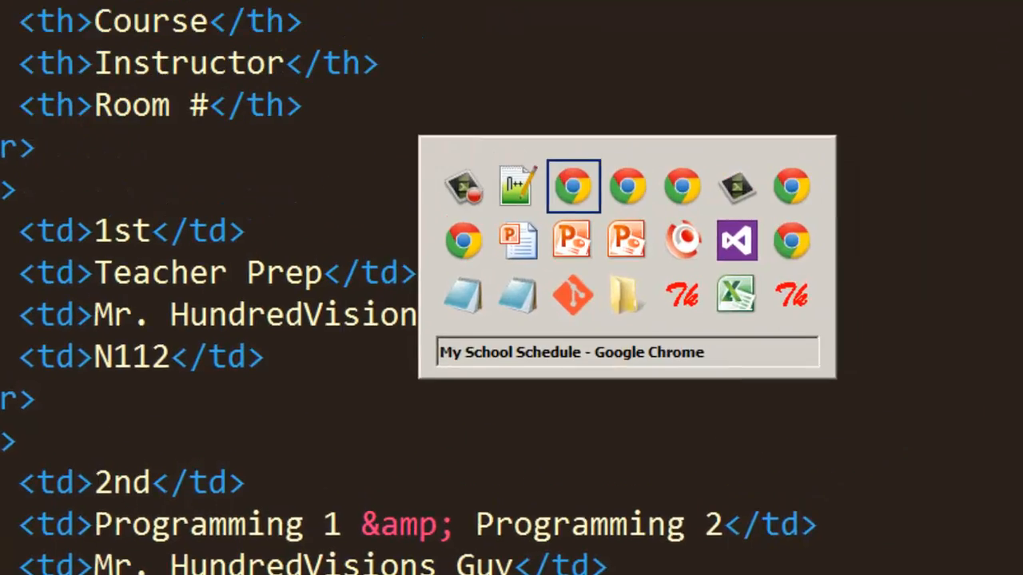
# Step: Refresh the My School Schedule tab in Chrome to confirm the 2nd period row
pyautogui.click(572, 186)
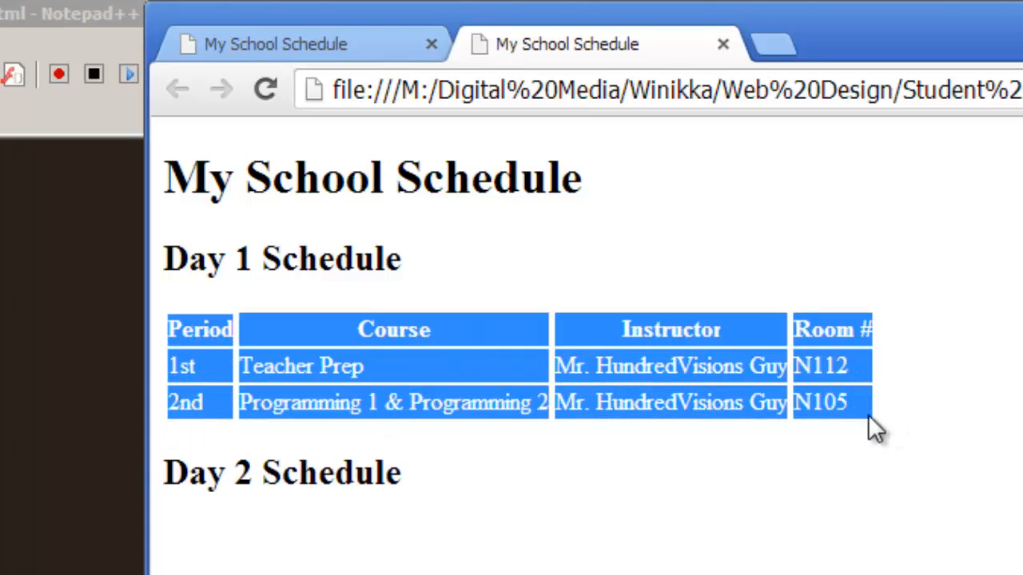
pyautogui.moveTo(276, 336)
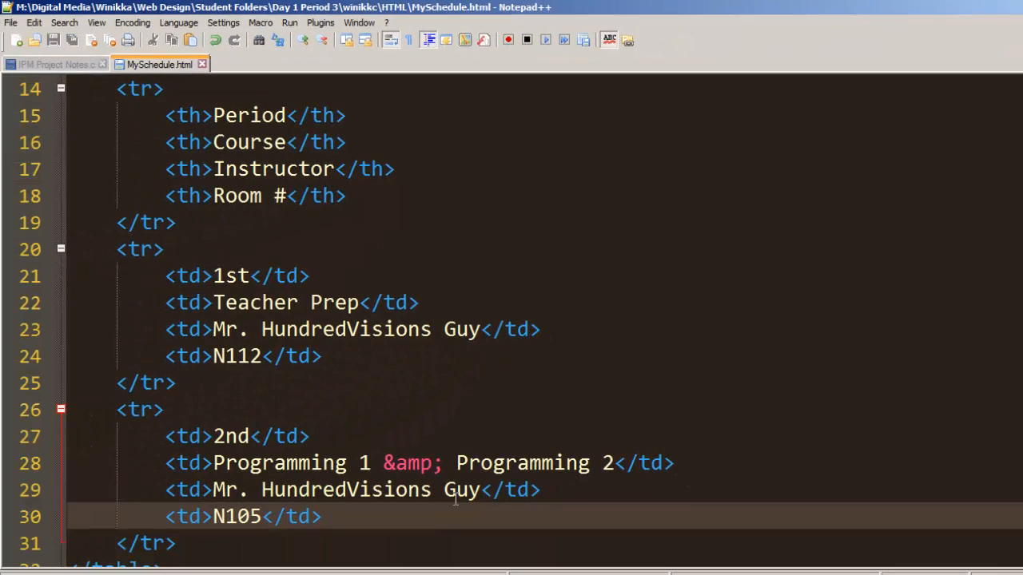
pyautogui.moveTo(519, 253)
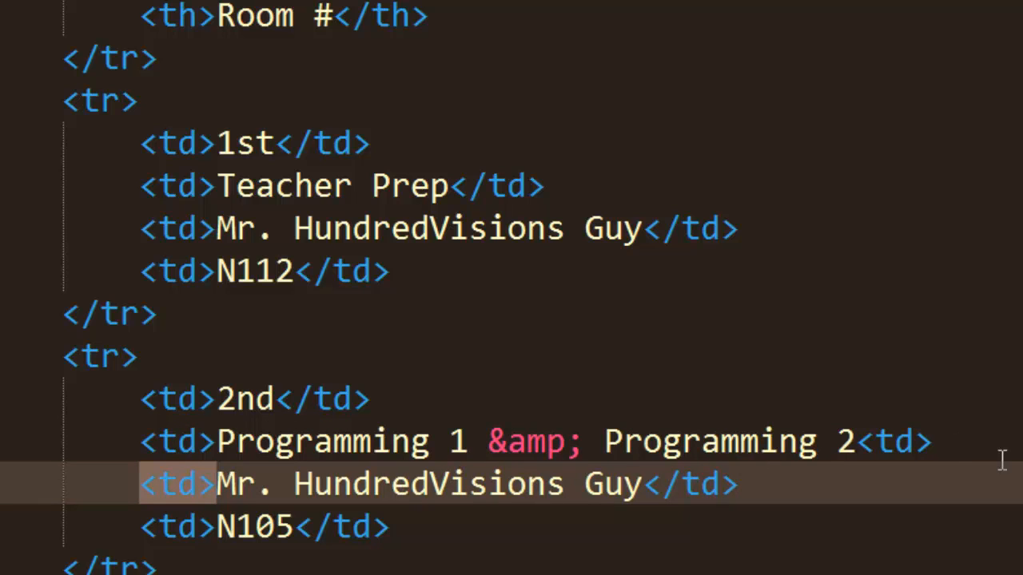
# Step: Replace the Programming 2 cell's </td> with <td> and view the misaligned row in Chrome
pyautogui.click(324, 441)
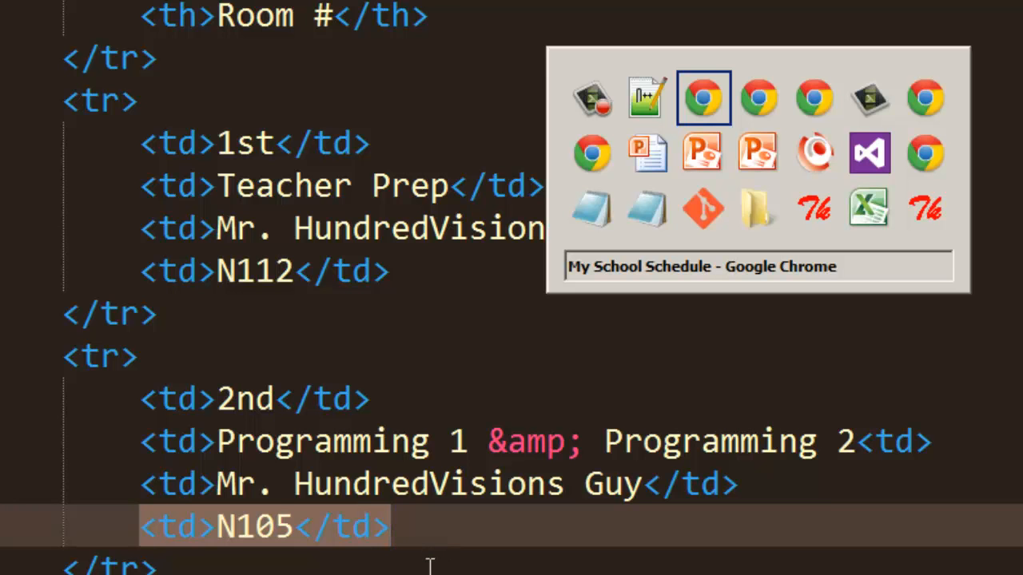
pyautogui.click(703, 97)
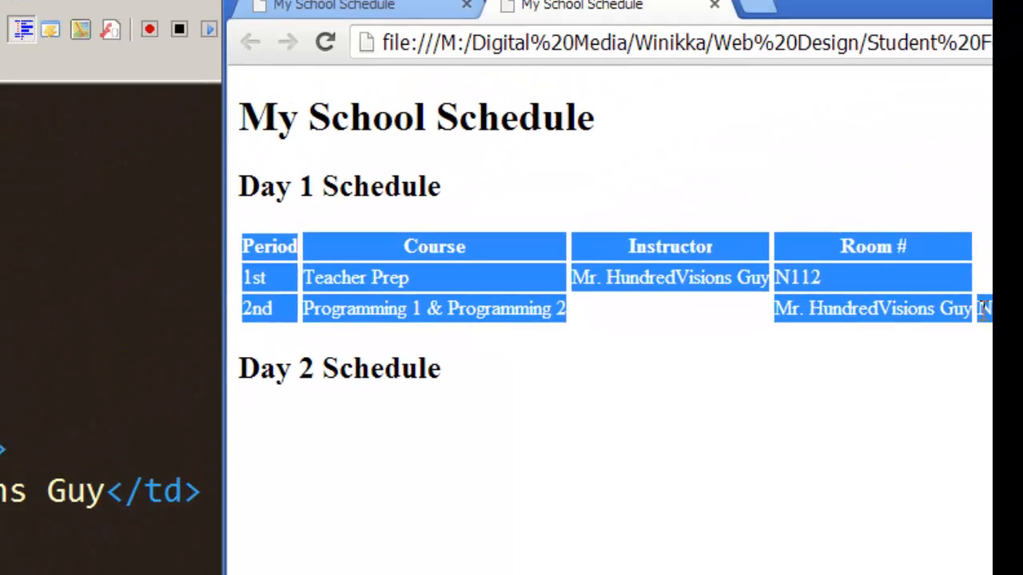